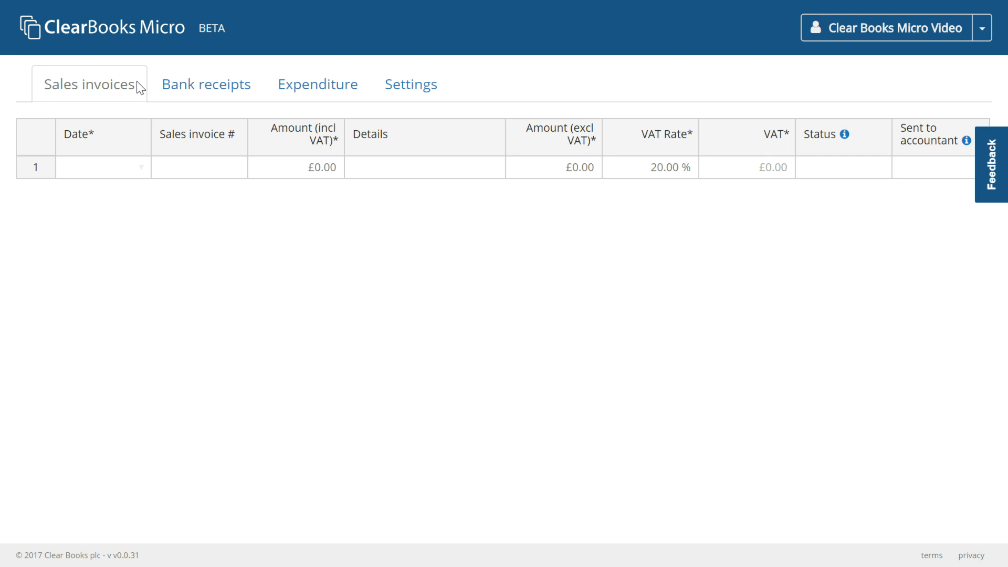
{"action": "mouse_move", "coordinate": [148, 208]}
{"action": "type", "text": "01/03/2018"}
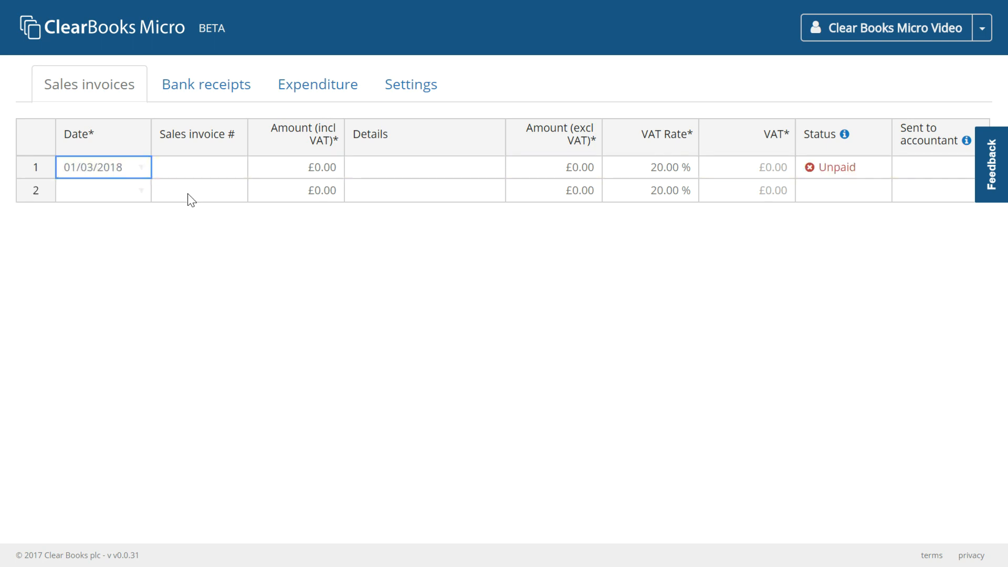
Step: Enter invoice 1 dated 01/03/2018, 'Sale 1', £100.00 including VAT, giving £16.67 VAT
{"action": "type", "text": "1"}
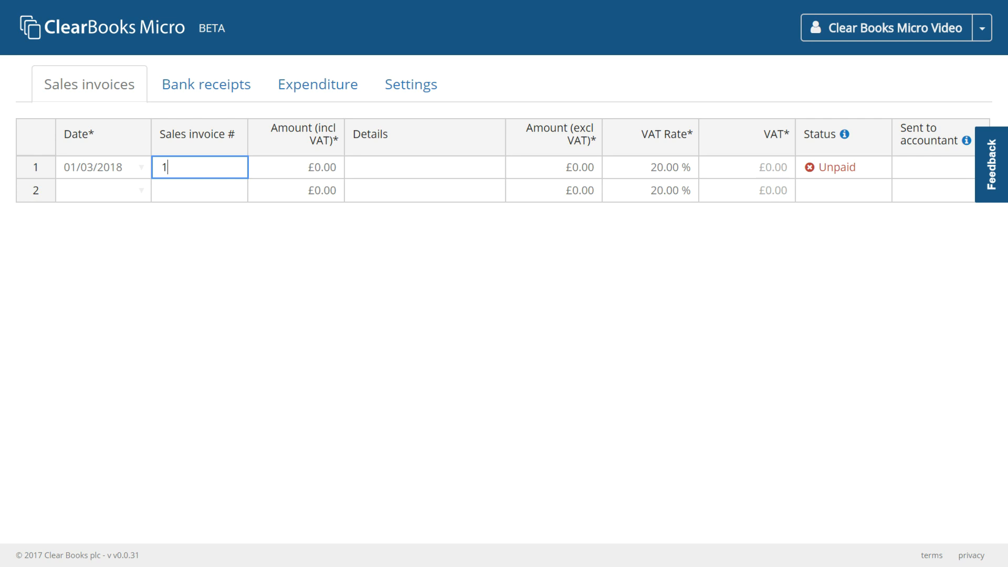
{"action": "mouse_move", "coordinate": [388, 181]}
{"action": "type", "text": "S"}
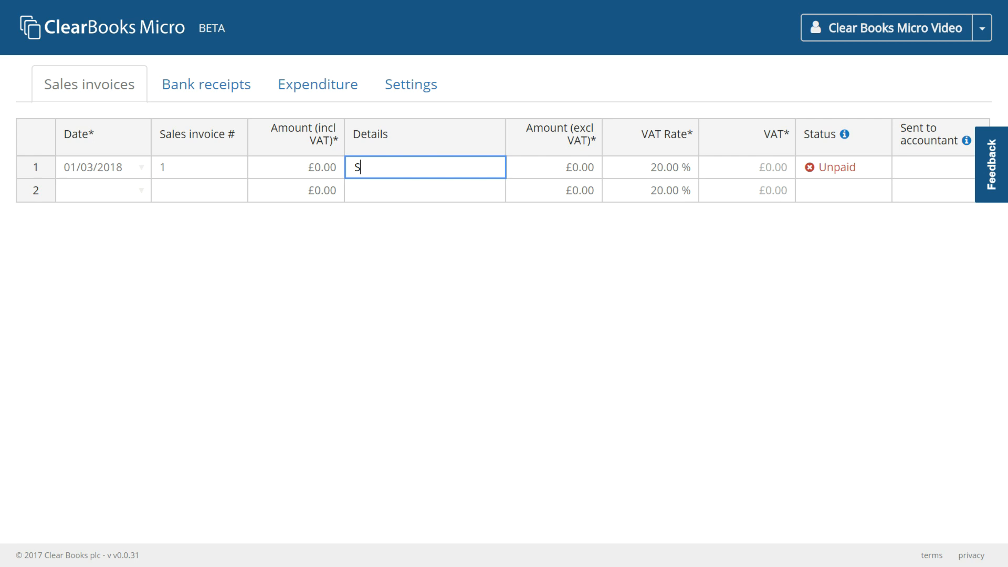
{"action": "type", "text": "ale 1"}
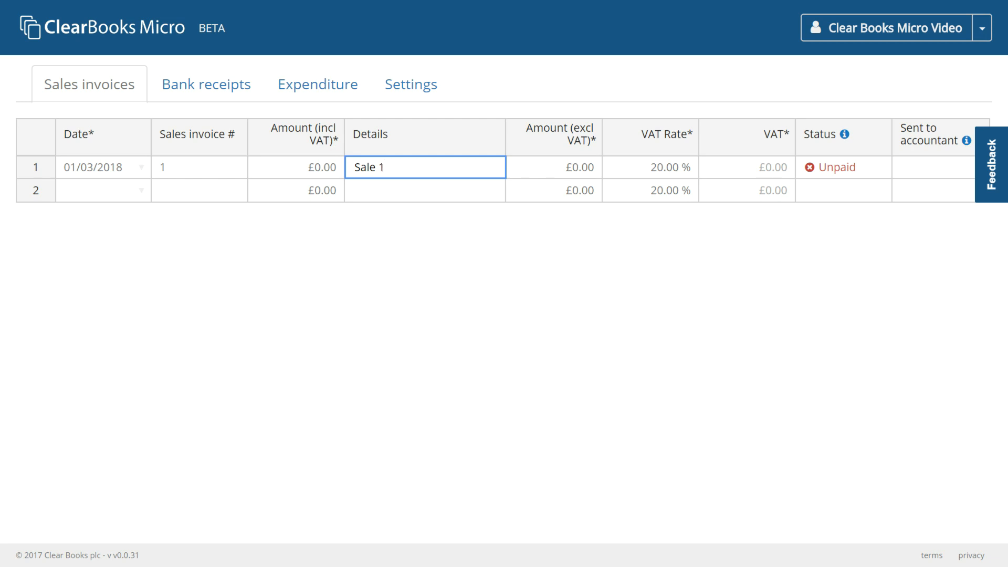
{"action": "type", "text": "10"}
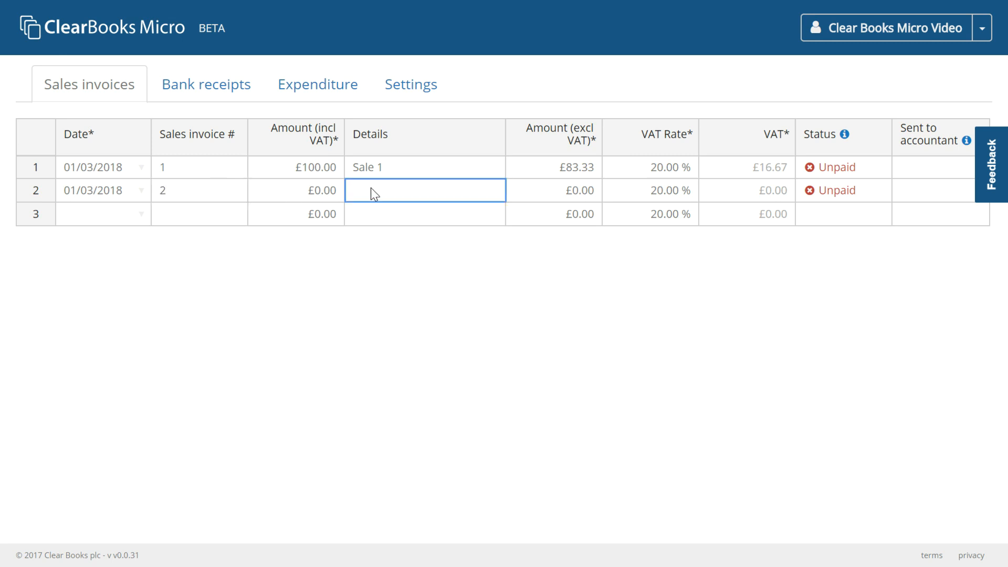
Step: Enter invoice 2, 'Sale 2', with £100 net amount excluding VAT
{"action": "type", "text": "Sale"}
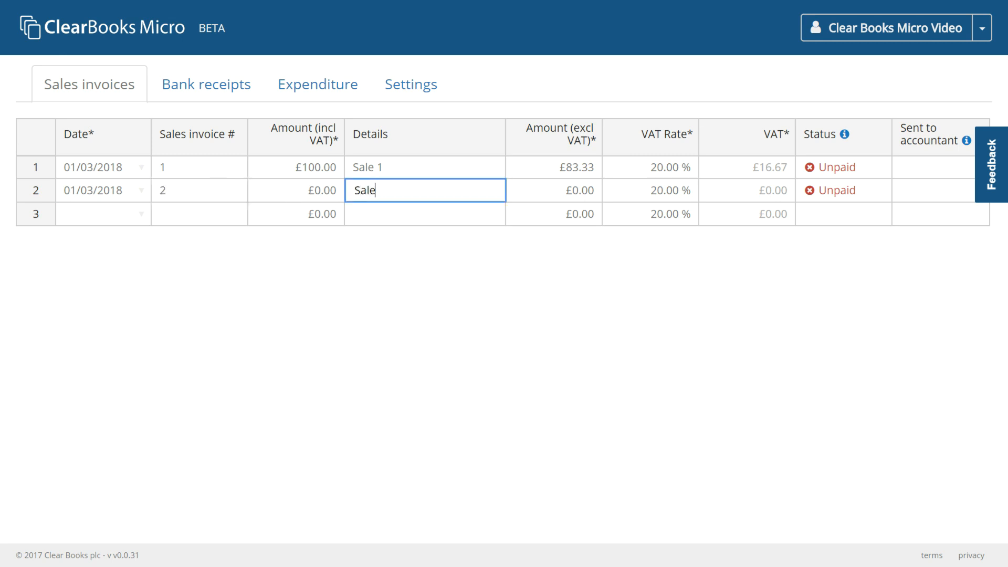
{"action": "left_click", "coordinate": [553, 190]}
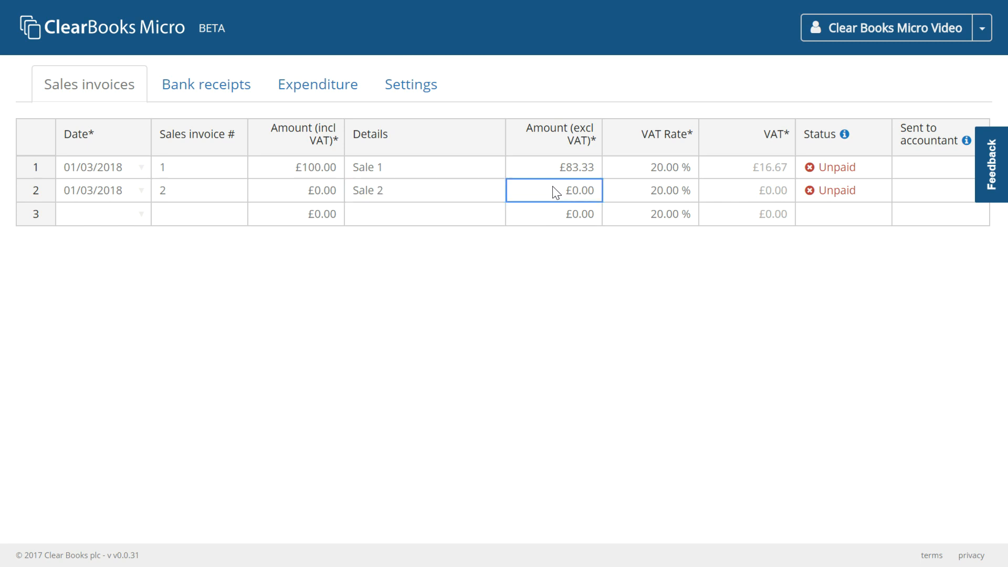
{"action": "type", "text": "100"}
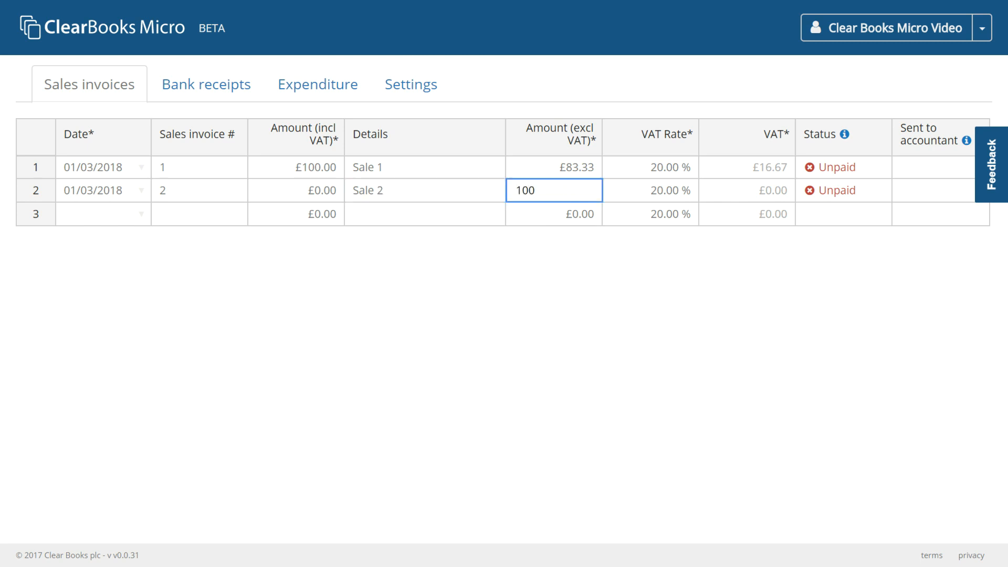
{"action": "left_click", "coordinate": [554, 214]}
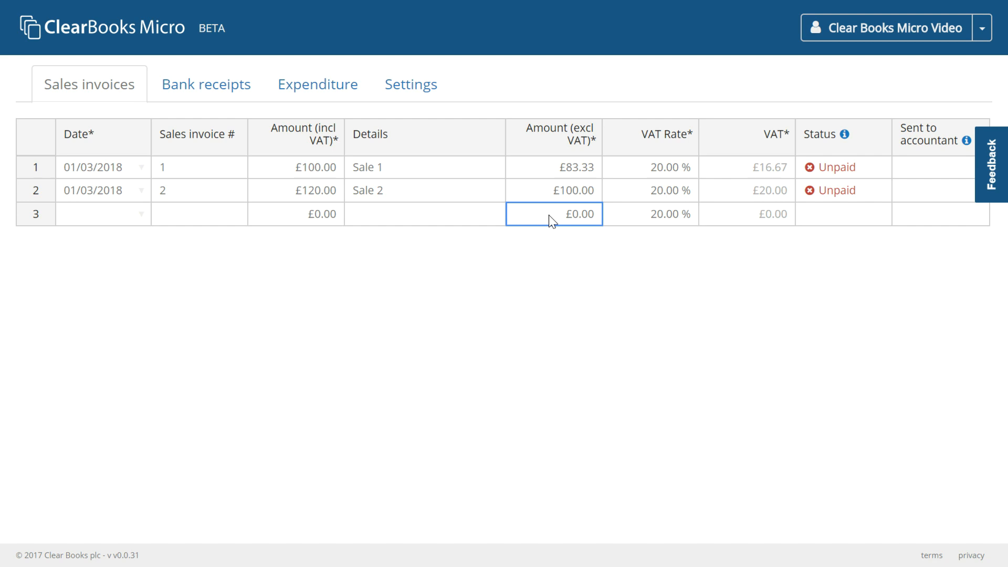
Step: Review the £20.00 VAT on Sale 2 against £16.67 on Sale 1, and its Unpaid status
{"action": "left_click", "coordinate": [746, 190]}
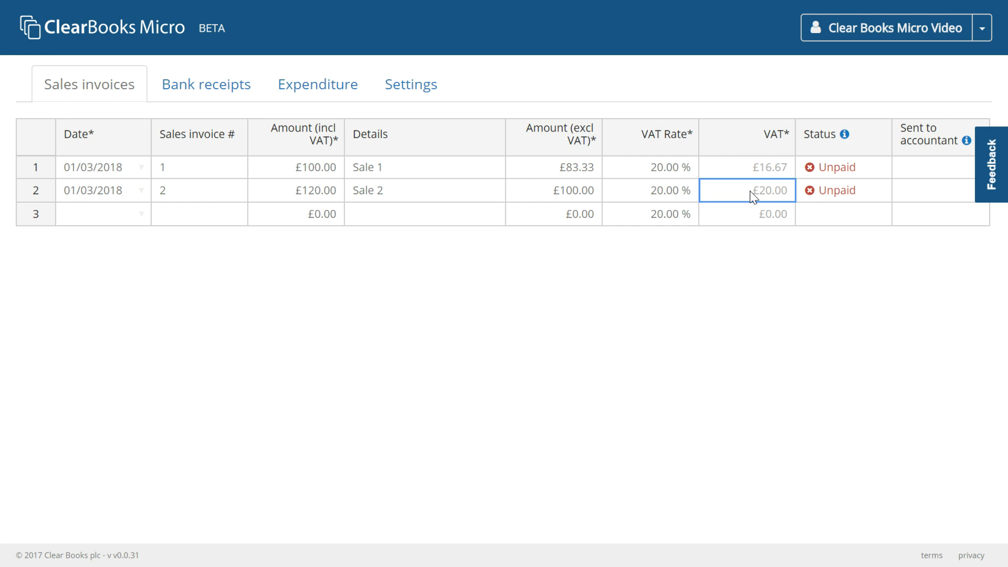
{"action": "left_click", "coordinate": [747, 167]}
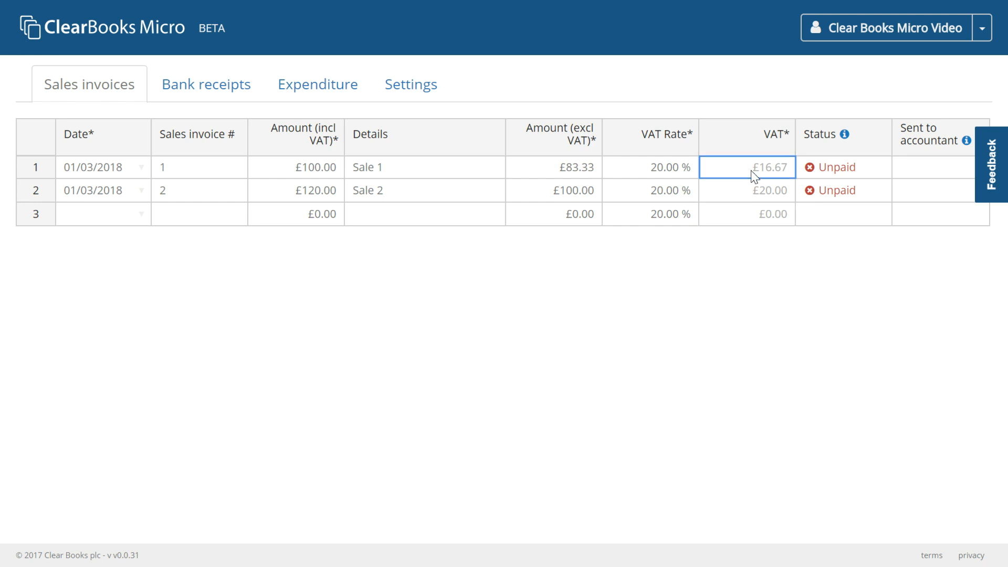
{"action": "left_click", "coordinate": [746, 190]}
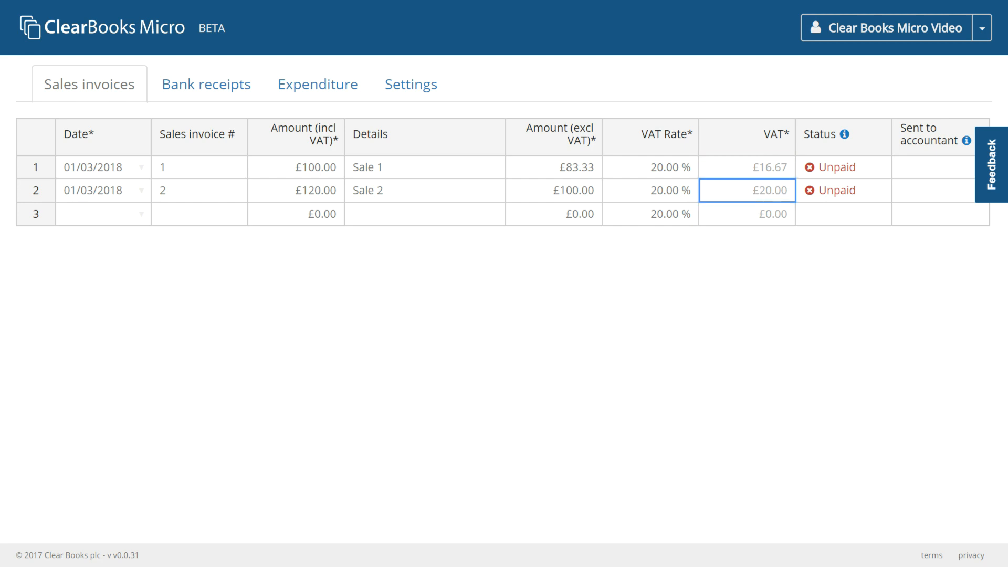
{"action": "left_click", "coordinate": [650, 190]}
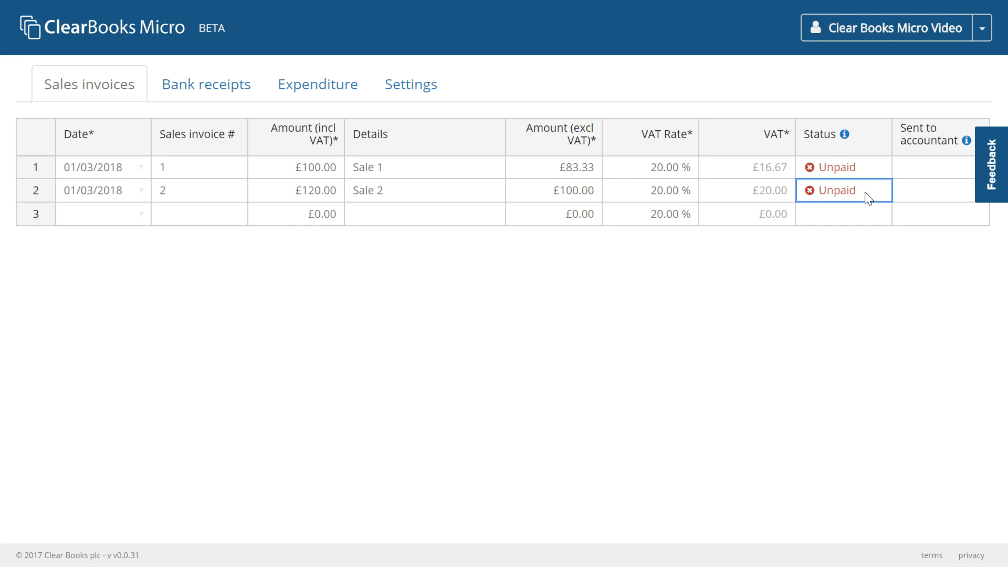
{"action": "mouse_move", "coordinate": [889, 200]}
{"action": "type", "text": "3"}
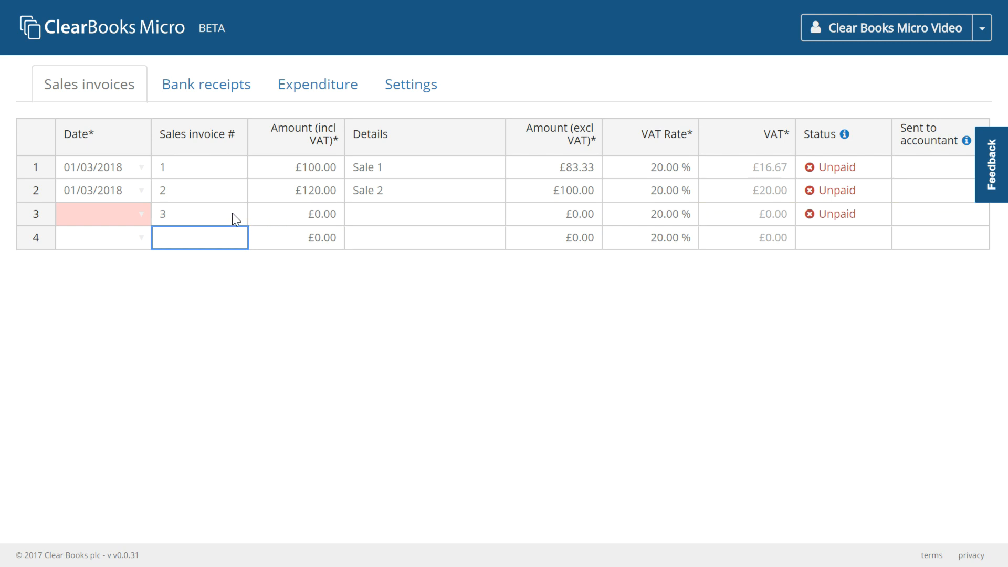
Step: Remove the incomplete third invoice row, leaving invoices 1 and 2
{"action": "left_click", "coordinate": [200, 213]}
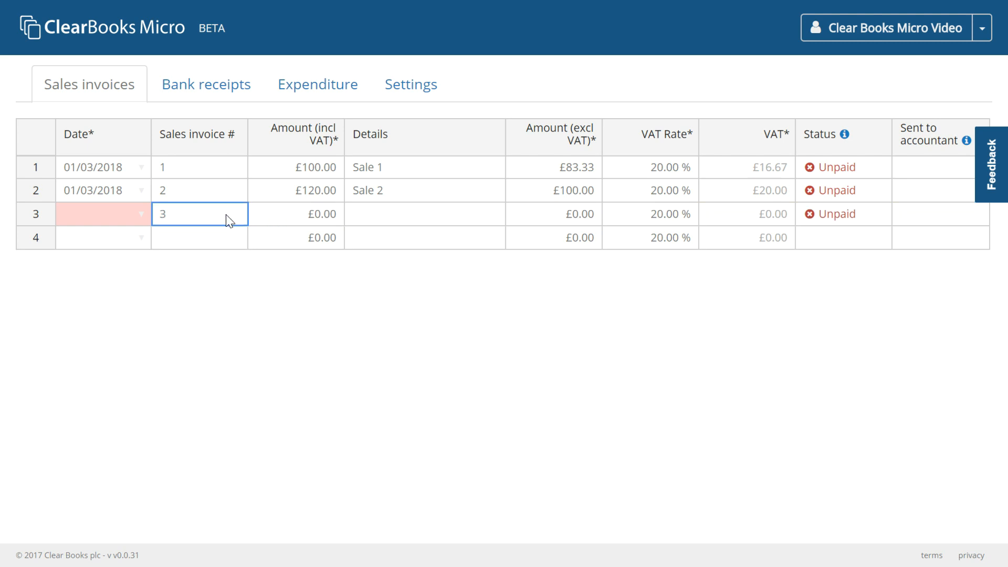
{"action": "right_click", "coordinate": [229, 220]}
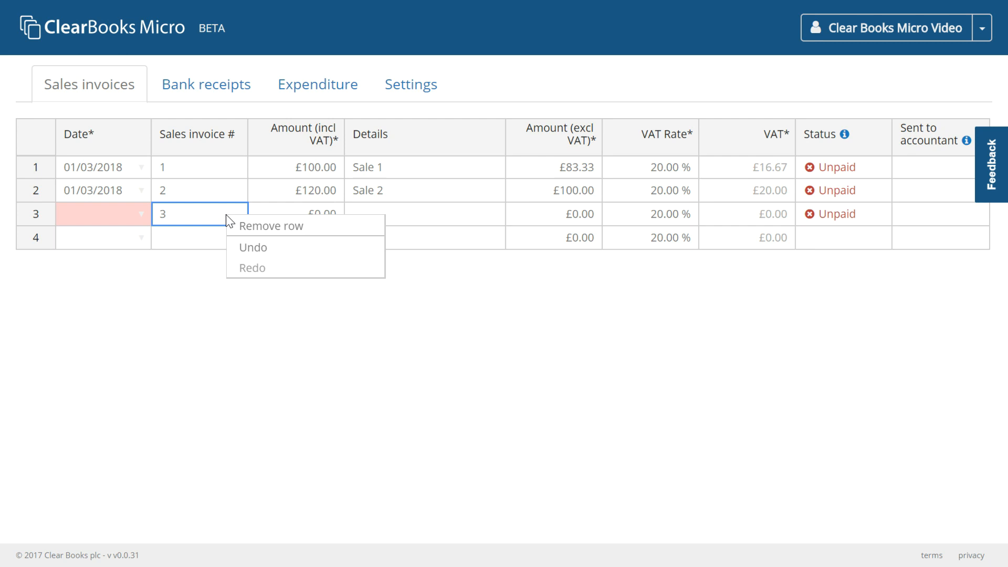
{"action": "mouse_move", "coordinate": [270, 226]}
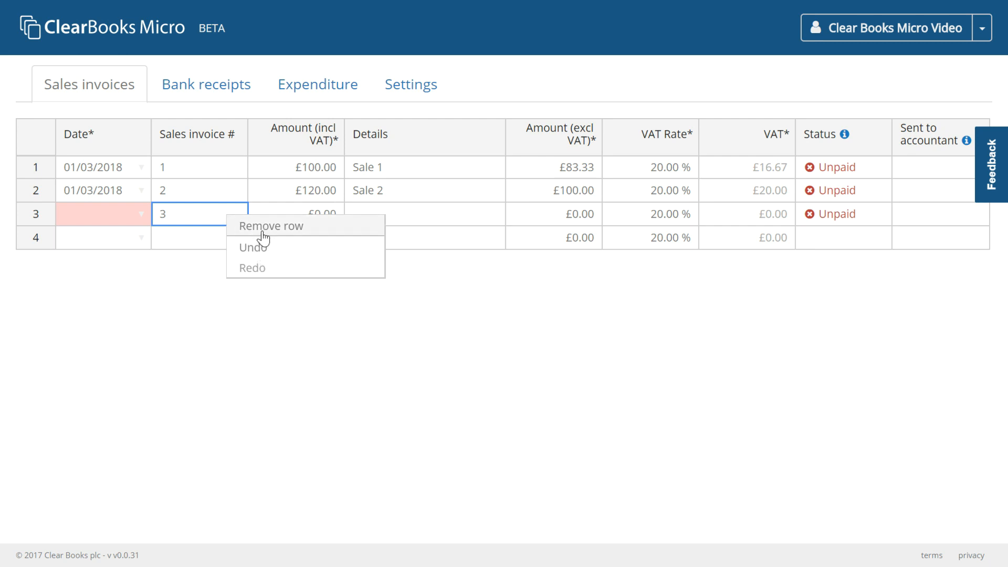
{"action": "mouse_move", "coordinate": [326, 236]}
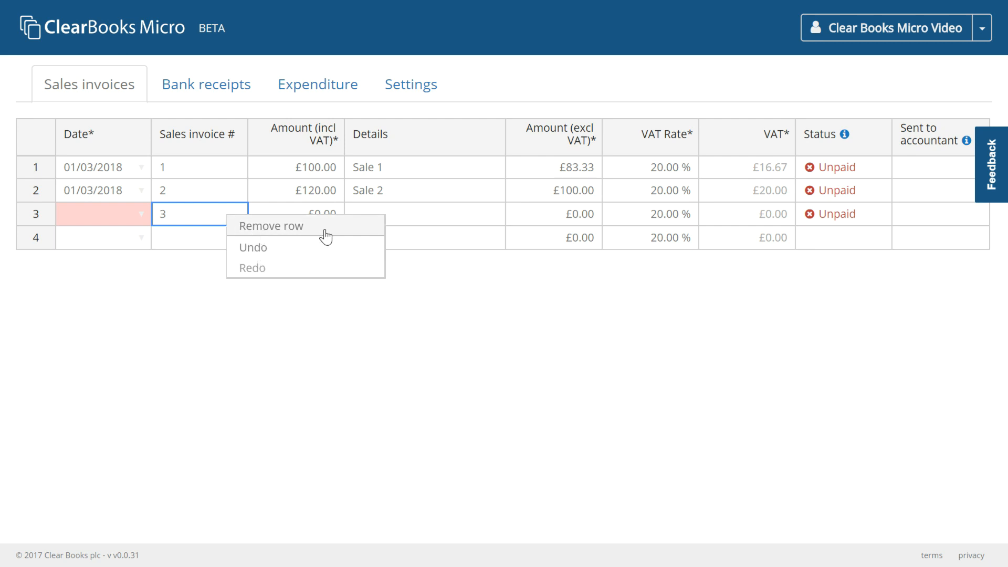
{"action": "left_click", "coordinate": [271, 226]}
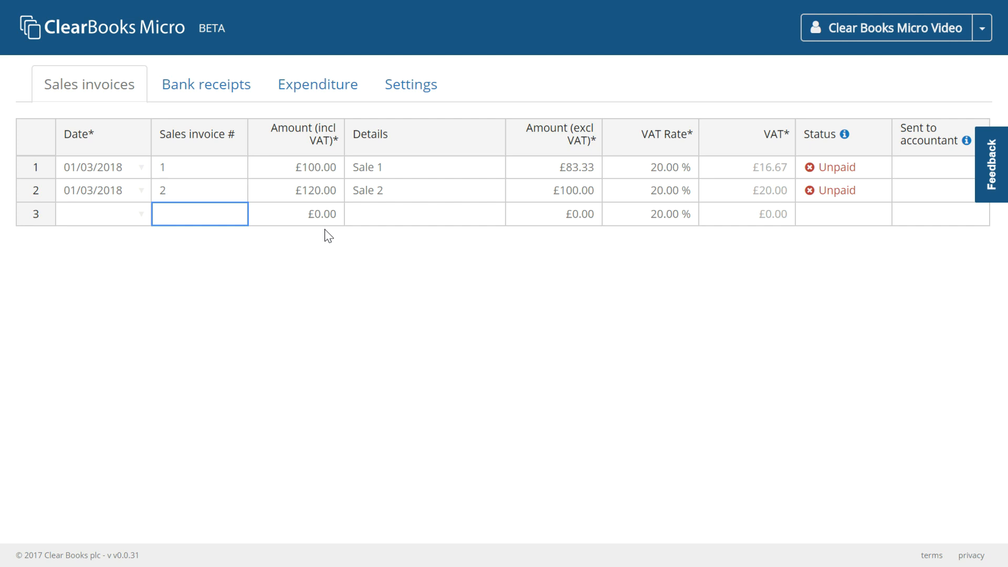
{"action": "mouse_move", "coordinate": [410, 84]}
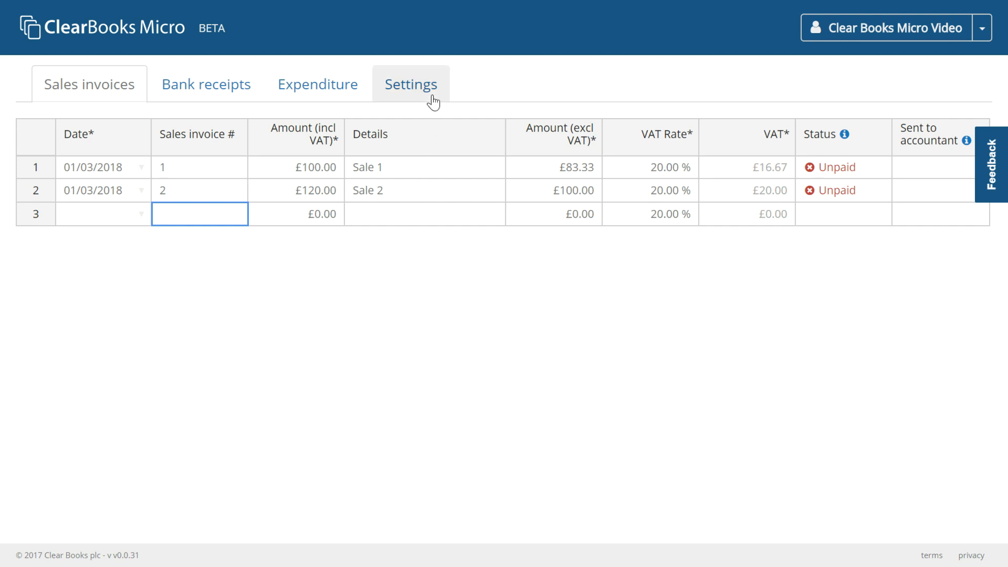
Step: In Settings, enter VAT registration number 998898400
{"action": "left_click", "coordinate": [410, 84]}
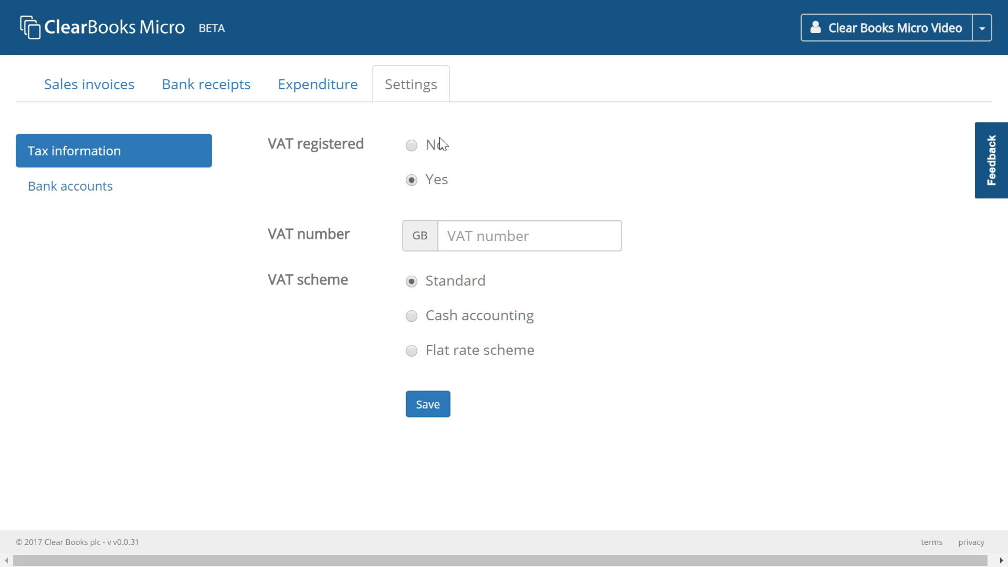
{"action": "mouse_move", "coordinate": [457, 177]}
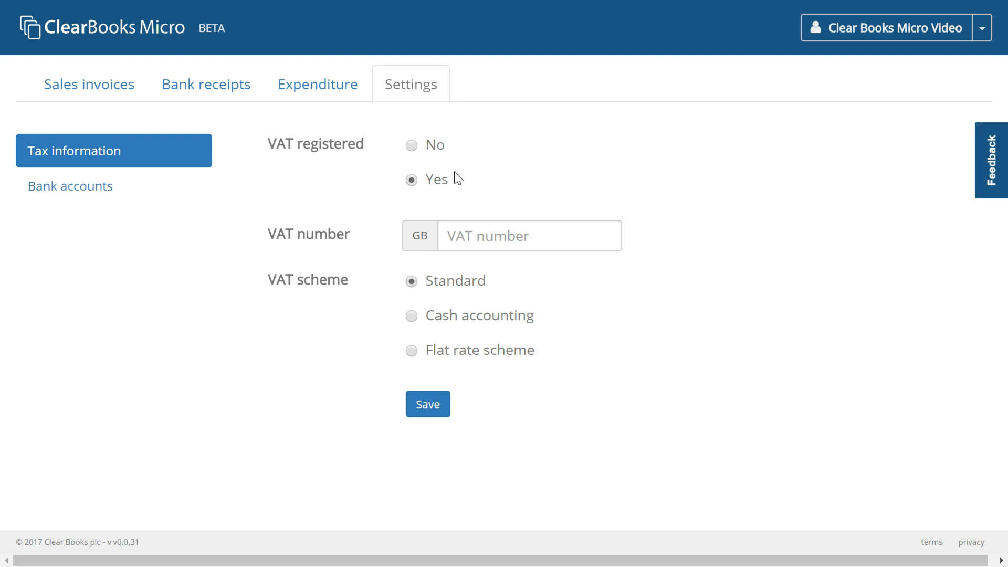
{"action": "left_click", "coordinate": [529, 235]}
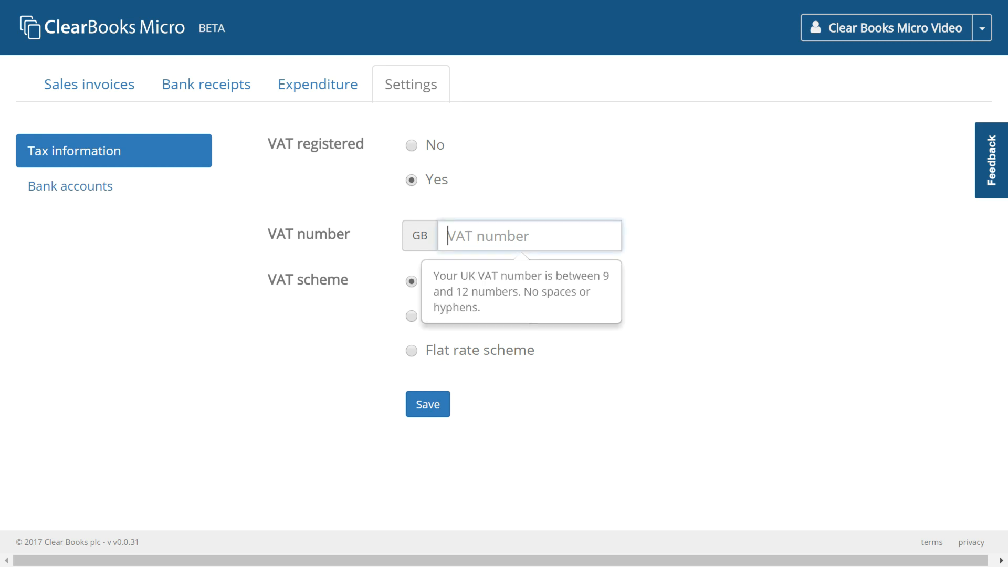
{"action": "type", "text": "998898400"}
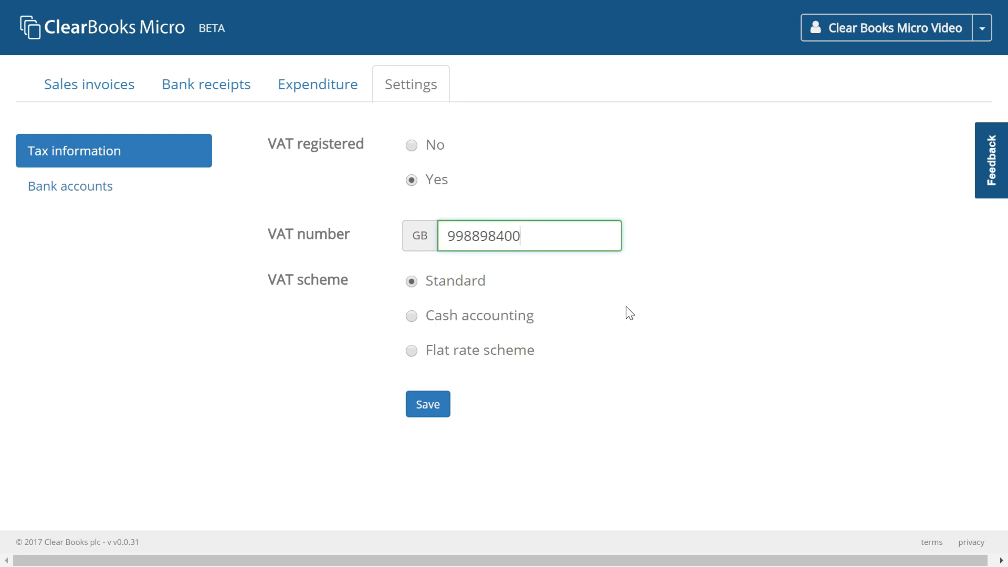
{"action": "mouse_move", "coordinate": [456, 319]}
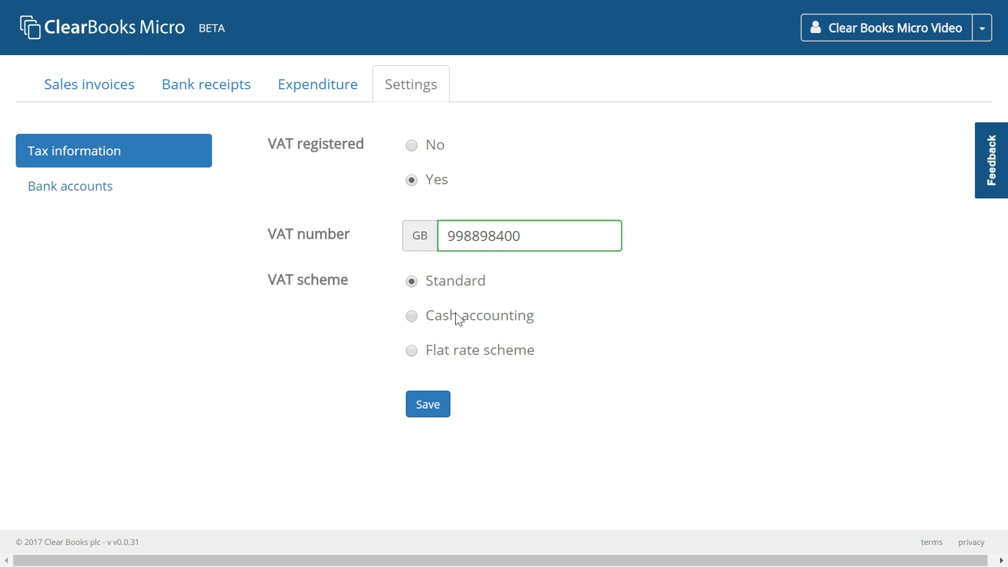
Step: Try the Cash accounting and Flat rate VAT schemes, settle on Standard, then go to Bank accounts
{"action": "left_click", "coordinate": [411, 316]}
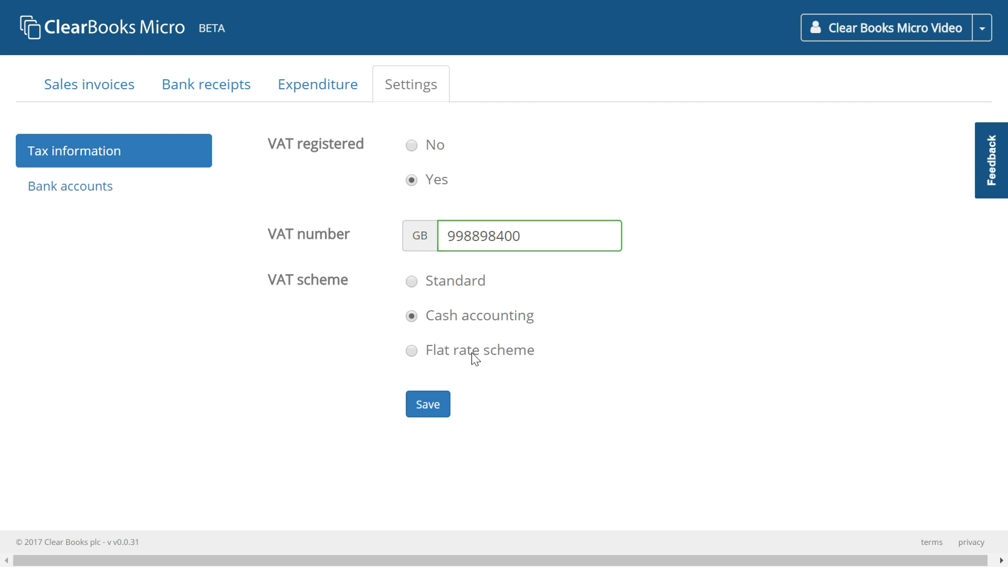
{"action": "left_click", "coordinate": [411, 351]}
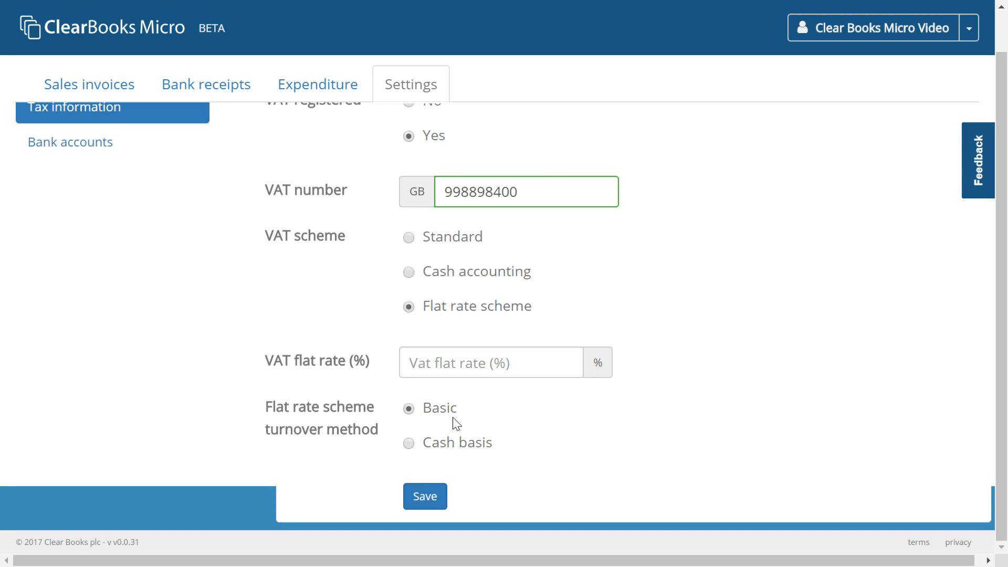
{"action": "left_click", "coordinate": [409, 443]}
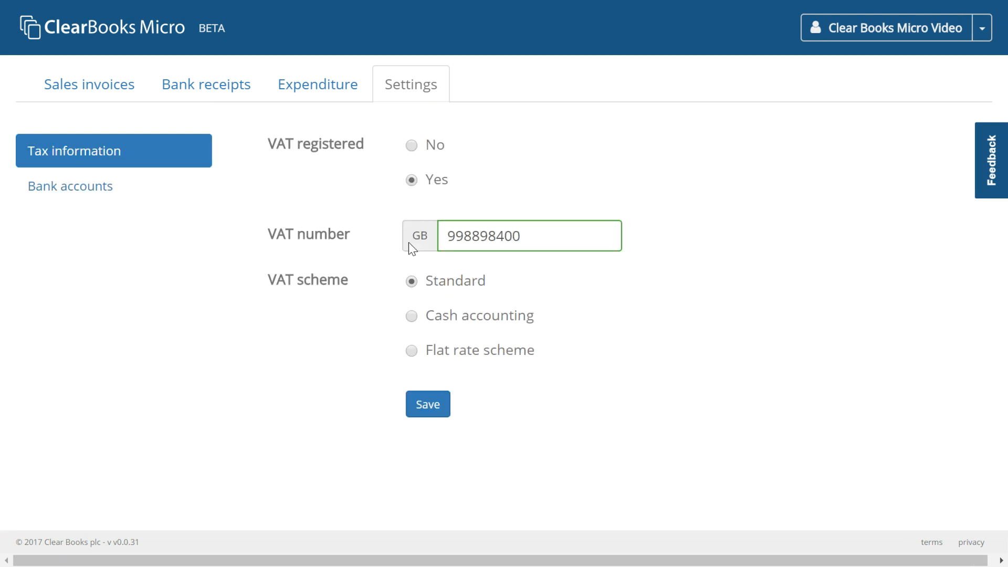
{"action": "left_click", "coordinate": [427, 403]}
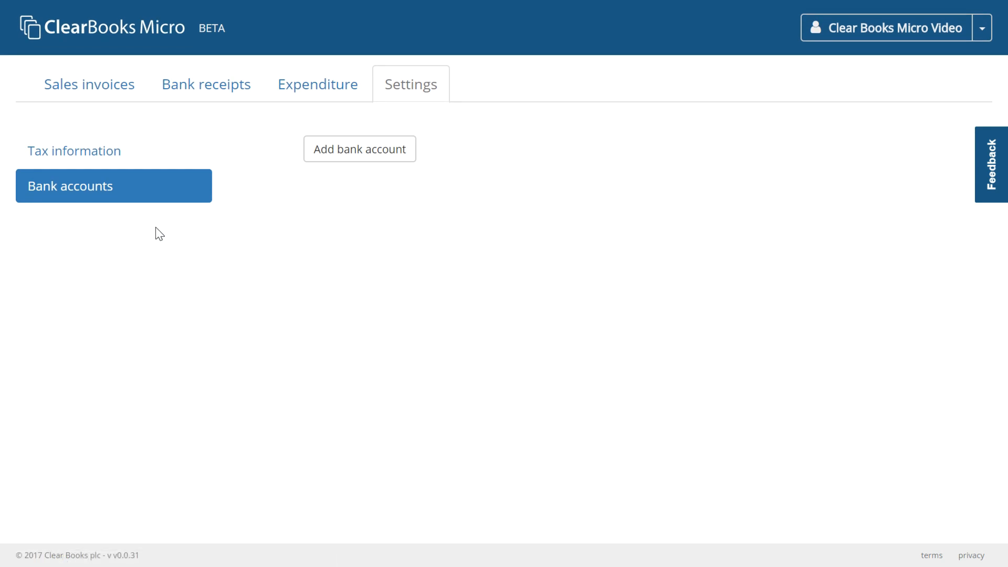
Step: Add and save a Barclays bank account with £500.00 opening balance dated 01/03/2018
{"action": "left_click", "coordinate": [359, 148]}
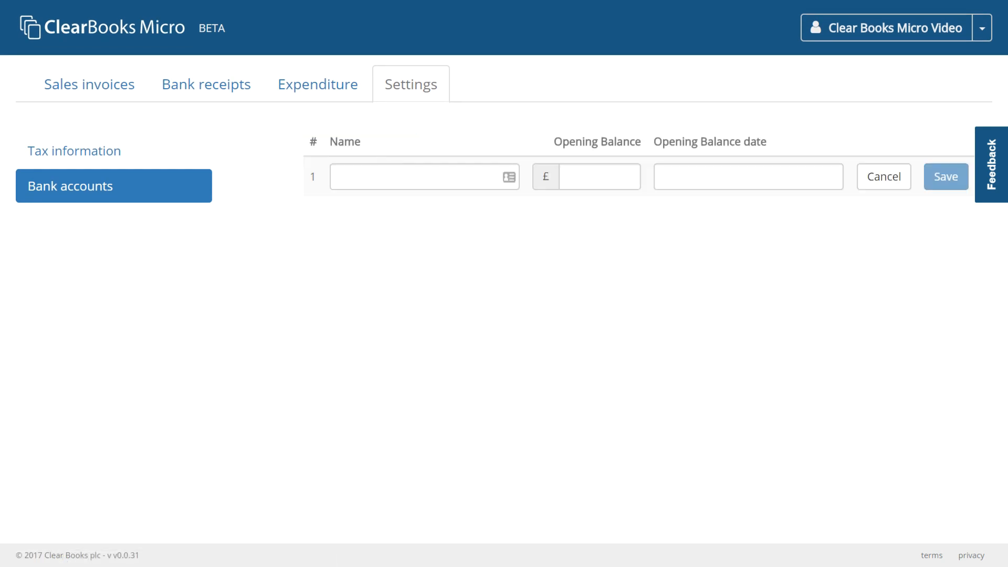
{"action": "left_click", "coordinate": [418, 176]}
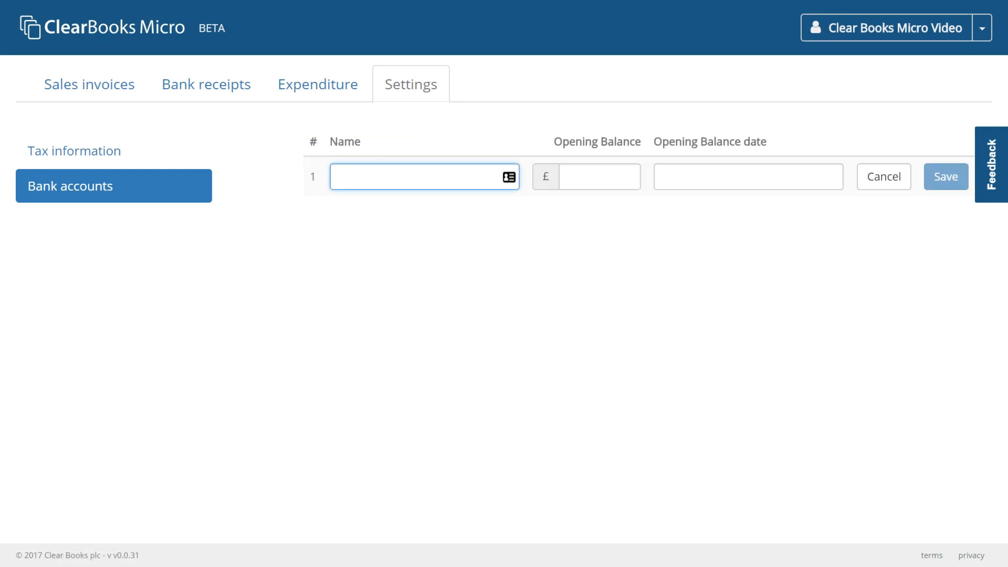
{"action": "type", "text": "B"}
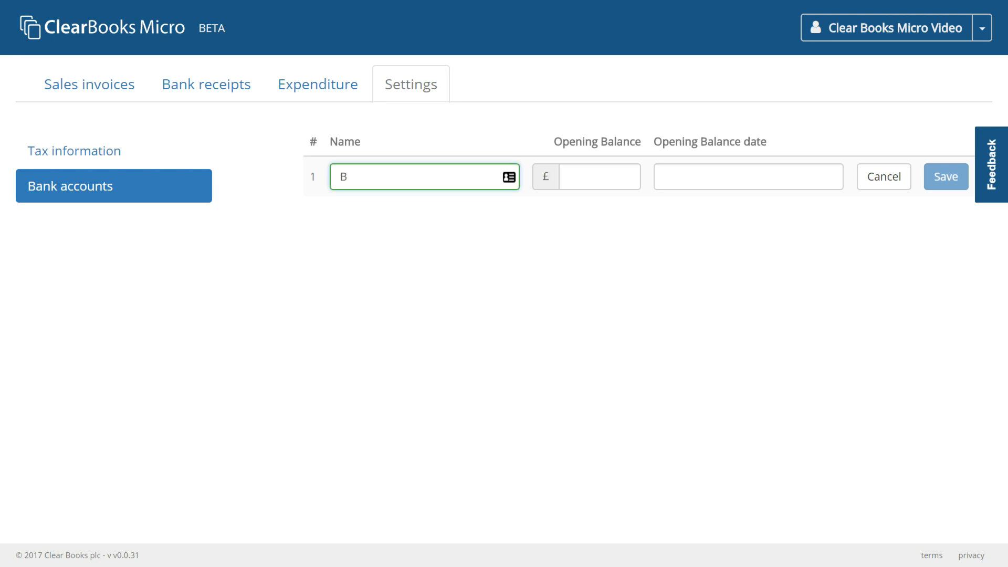
{"action": "type", "text": "arclays"}
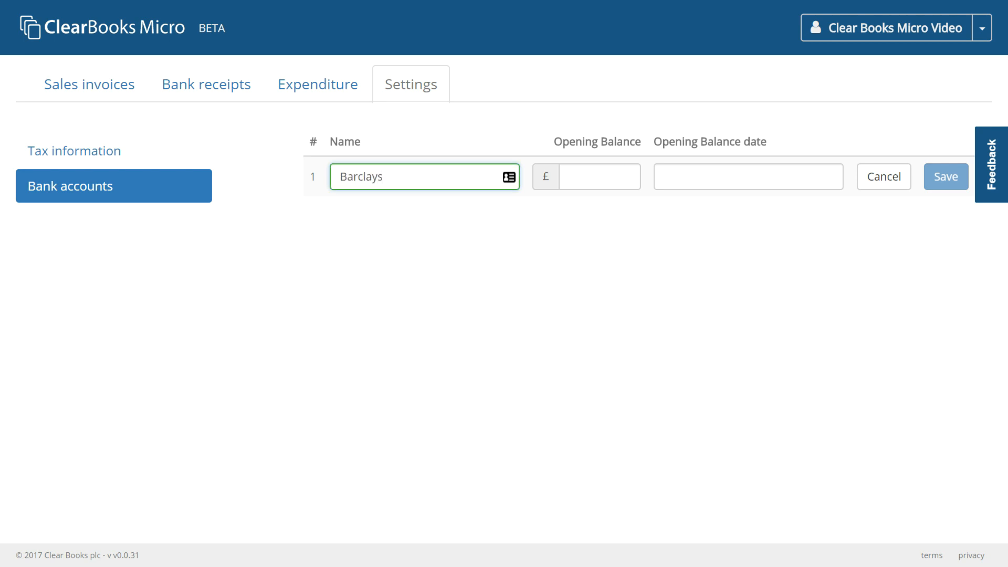
{"action": "type", "text": "5"}
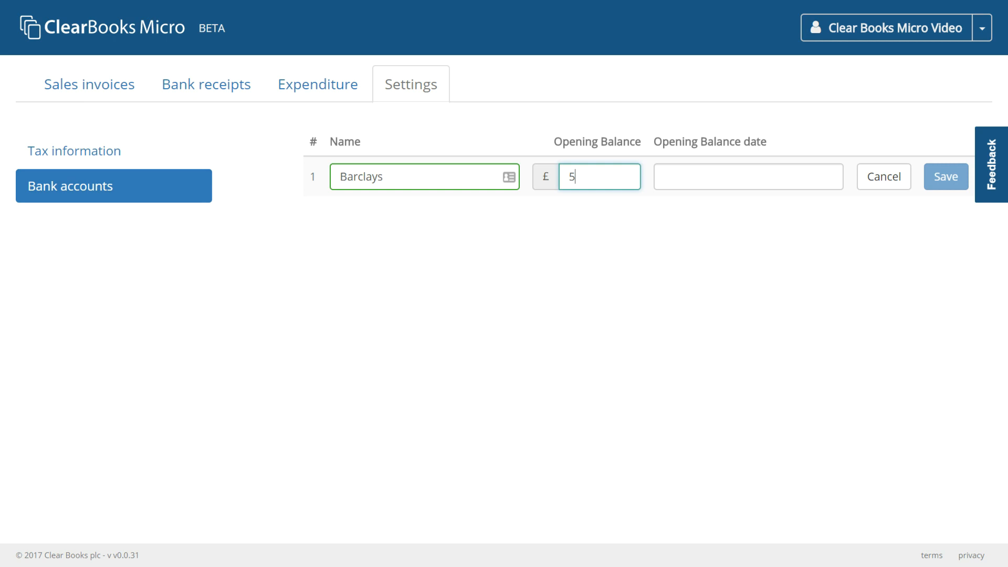
{"action": "type", "text": "00"}
{"action": "left_click", "coordinate": [748, 177]}
{"action": "type", "text": "01/03/2018"}
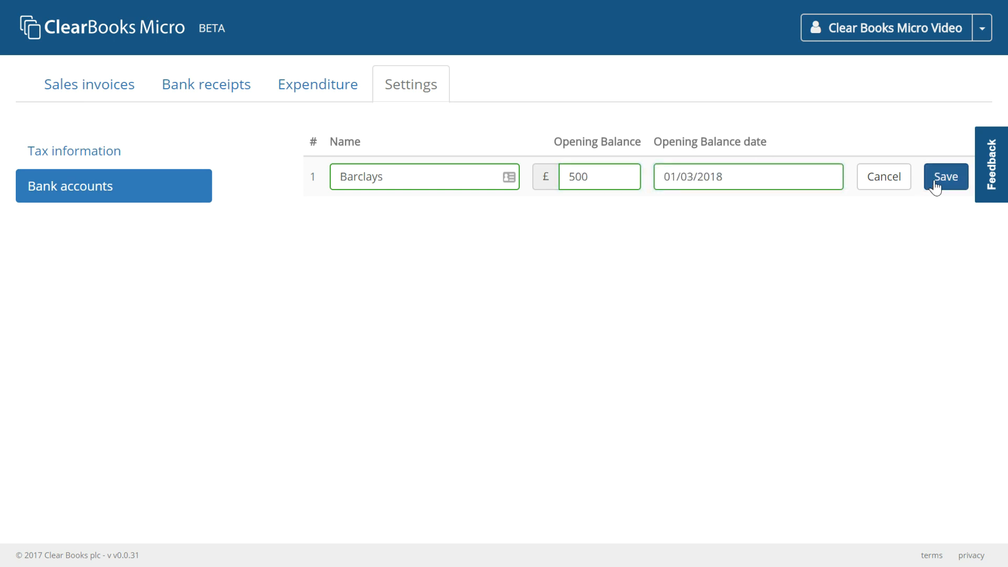
{"action": "left_click", "coordinate": [946, 177]}
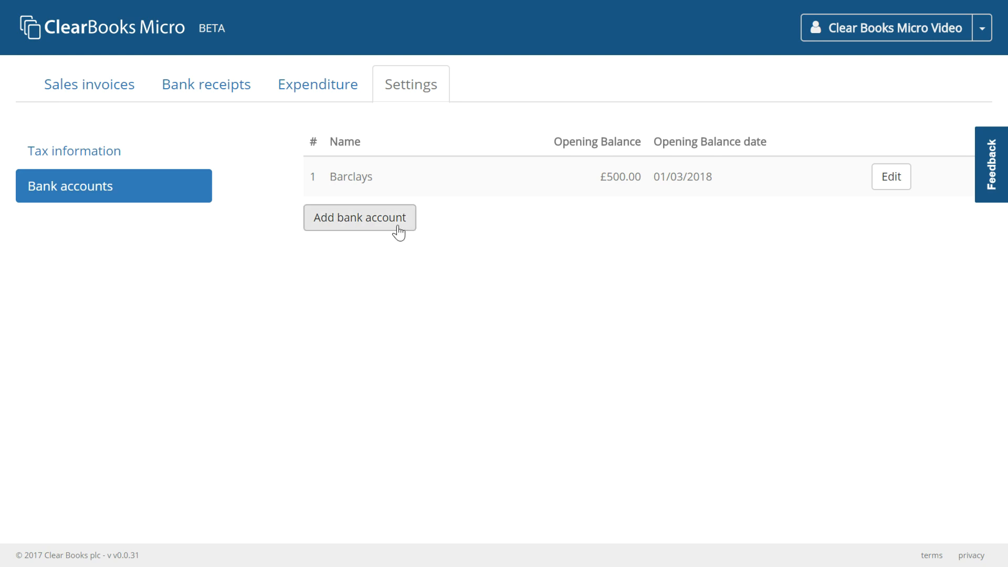
{"action": "mouse_move", "coordinate": [396, 230]}
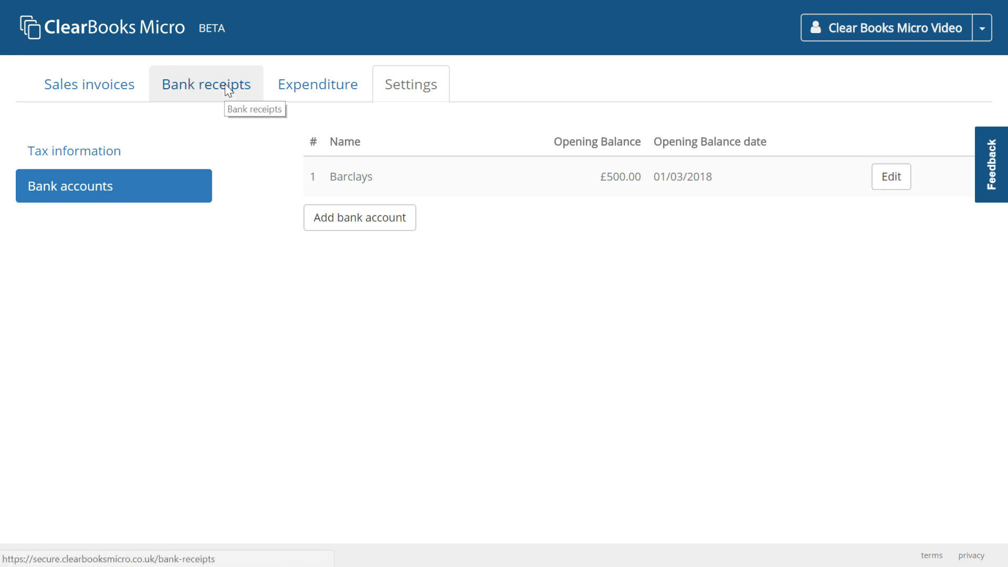
Step: In Bank receipts row 1, enter date 01/03/2018, amount £100 and details Interest
{"action": "left_click", "coordinate": [207, 83]}
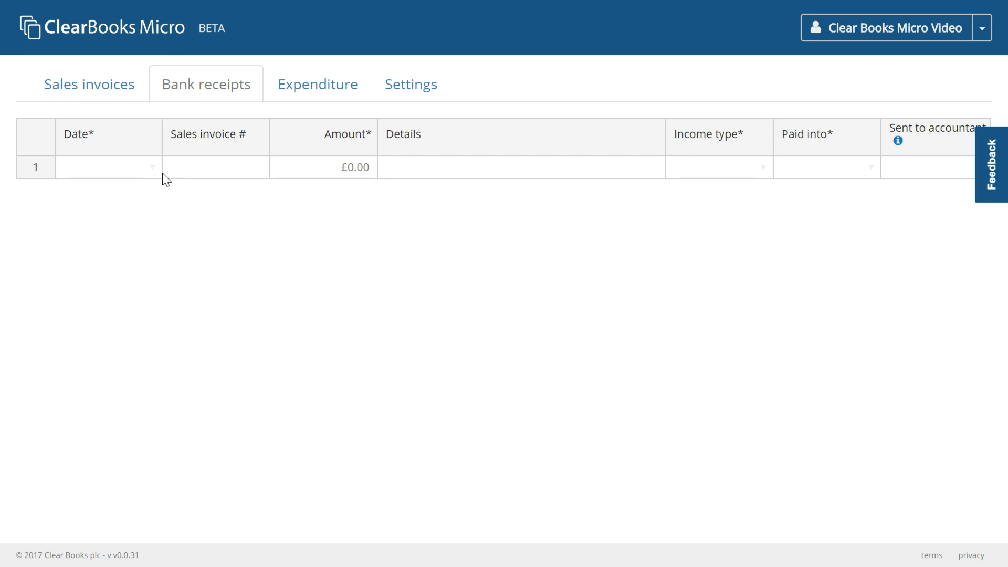
{"action": "type", "text": "01/03/2018"}
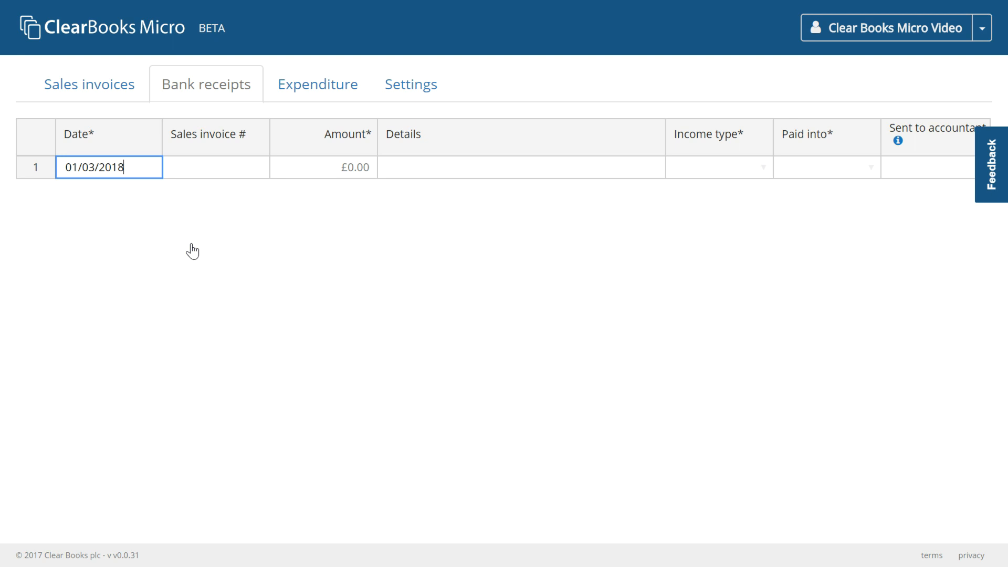
{"action": "type", "text": "1"}
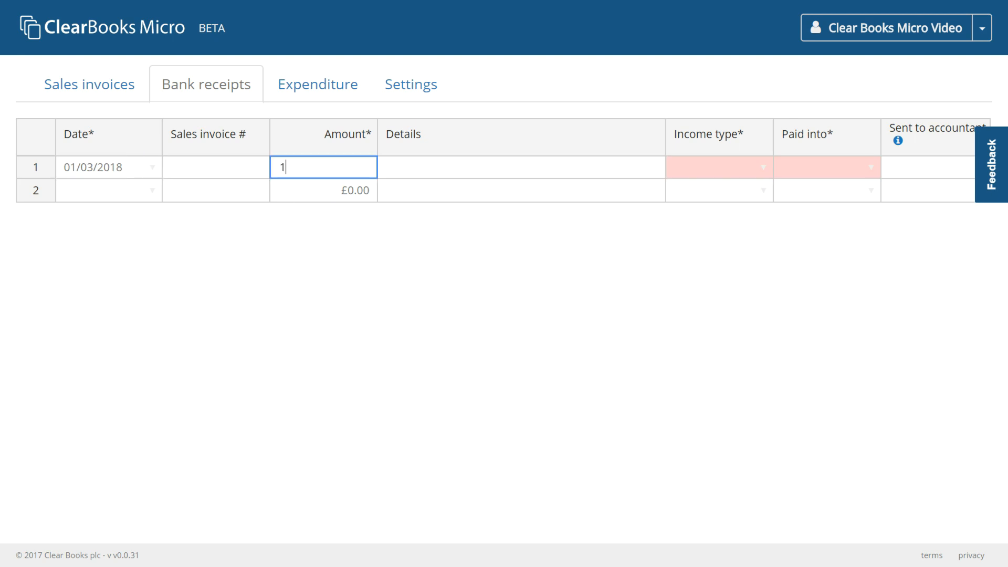
{"action": "left_click", "coordinate": [520, 166]}
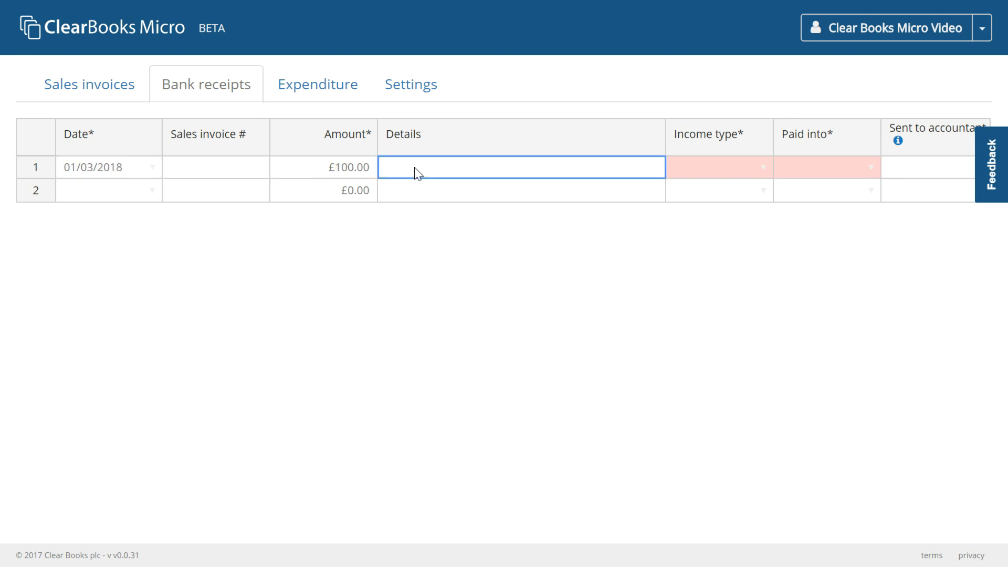
{"action": "type", "text": "Intere"}
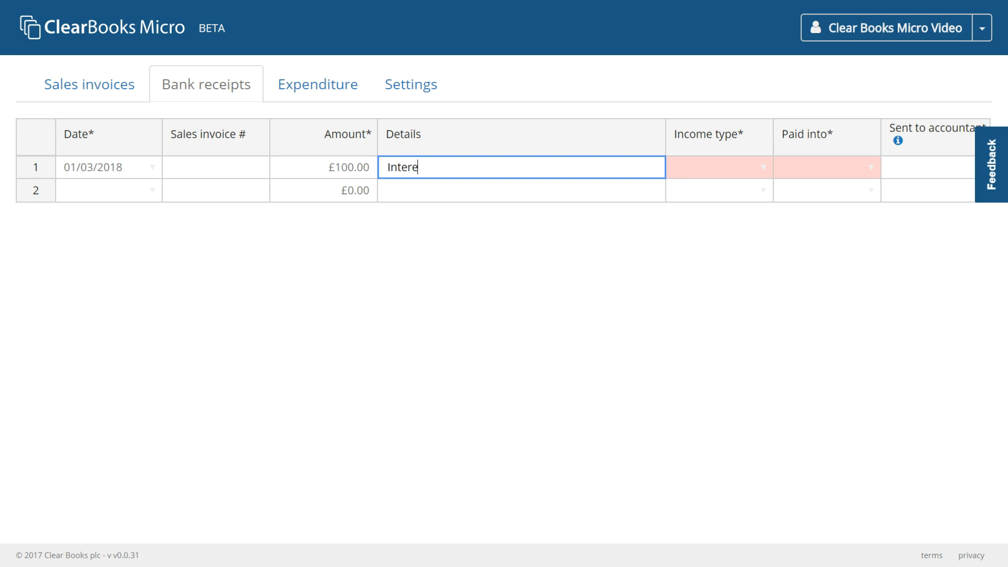
Step: Set the receipt's income type to Interest income, paid into Barclays
{"action": "left_click", "coordinate": [718, 167]}
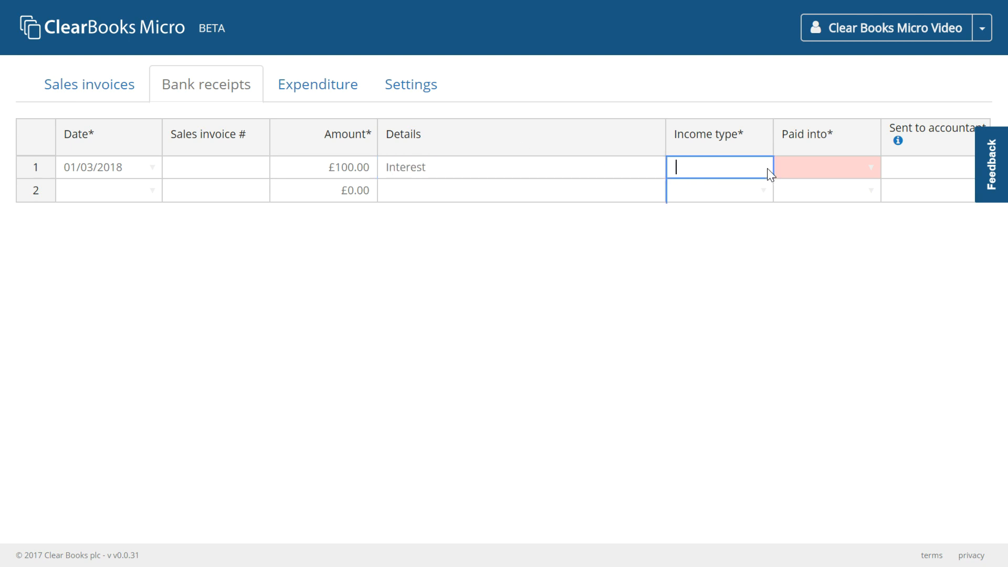
{"action": "left_click", "coordinate": [717, 167]}
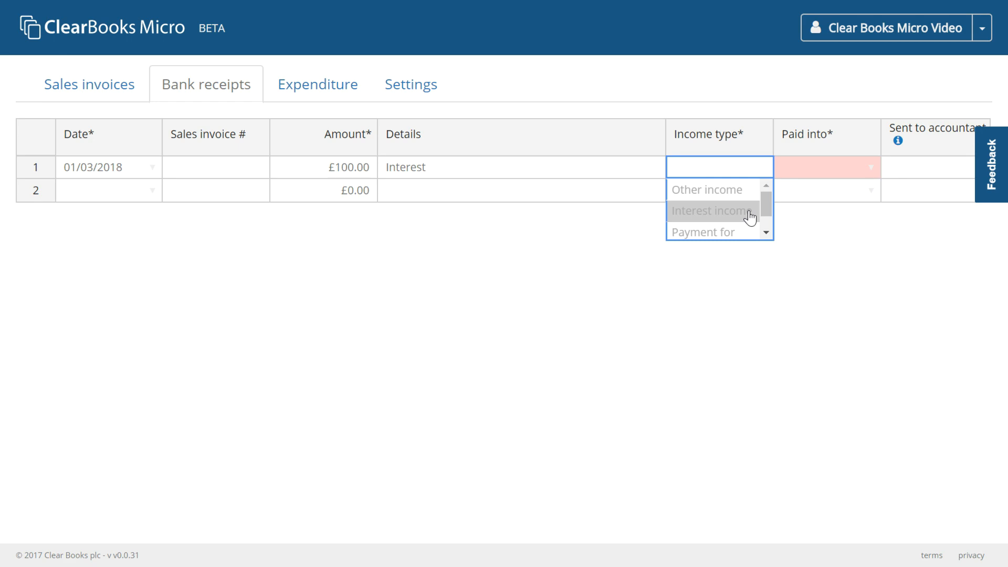
{"action": "left_click", "coordinate": [719, 167]}
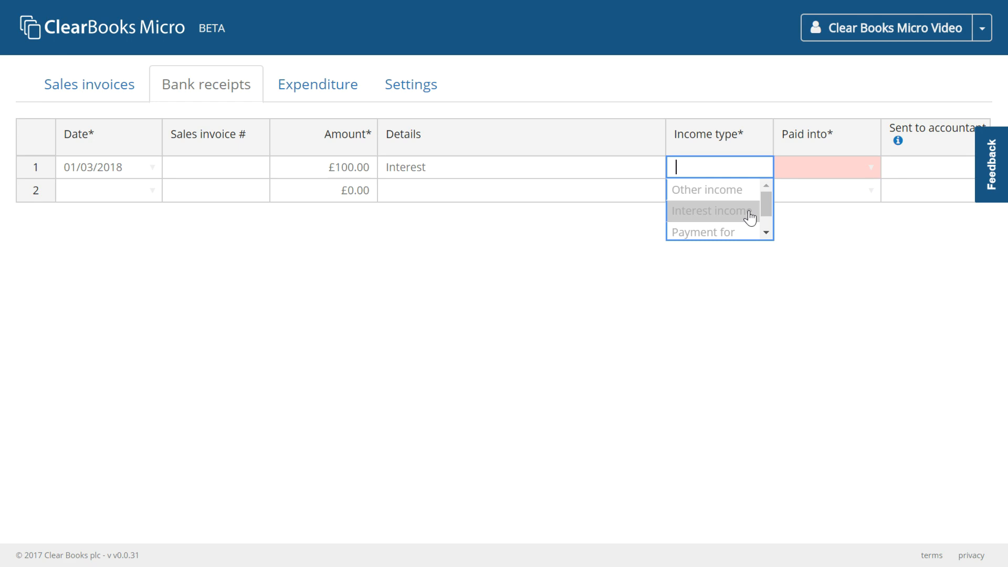
{"action": "left_click", "coordinate": [711, 210]}
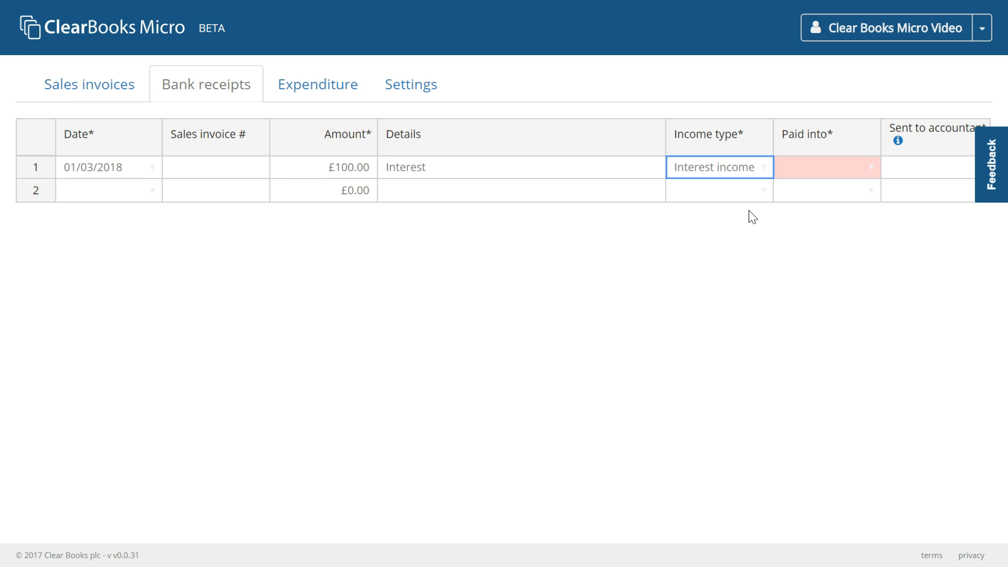
{"action": "mouse_move", "coordinate": [841, 214]}
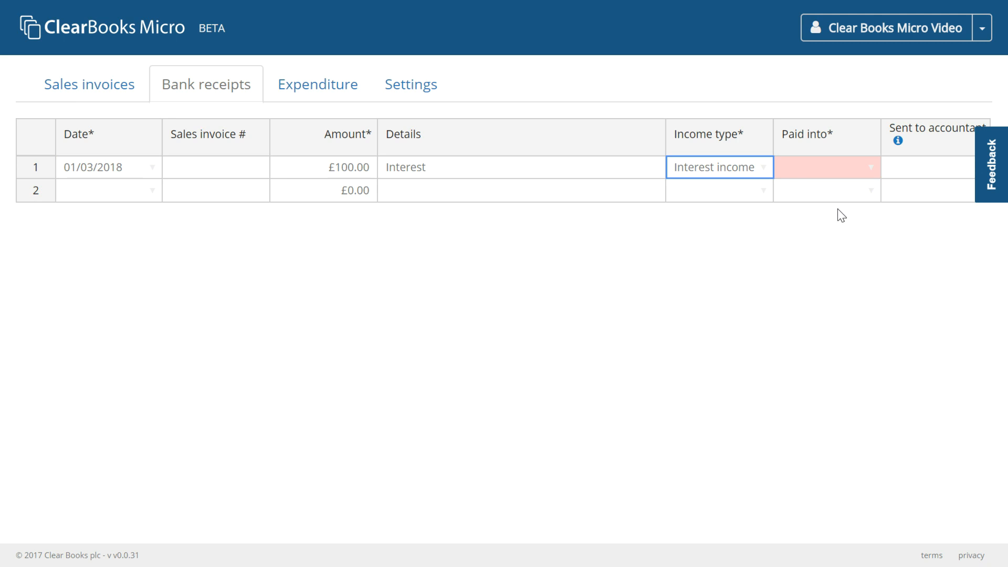
{"action": "mouse_move", "coordinate": [872, 199]}
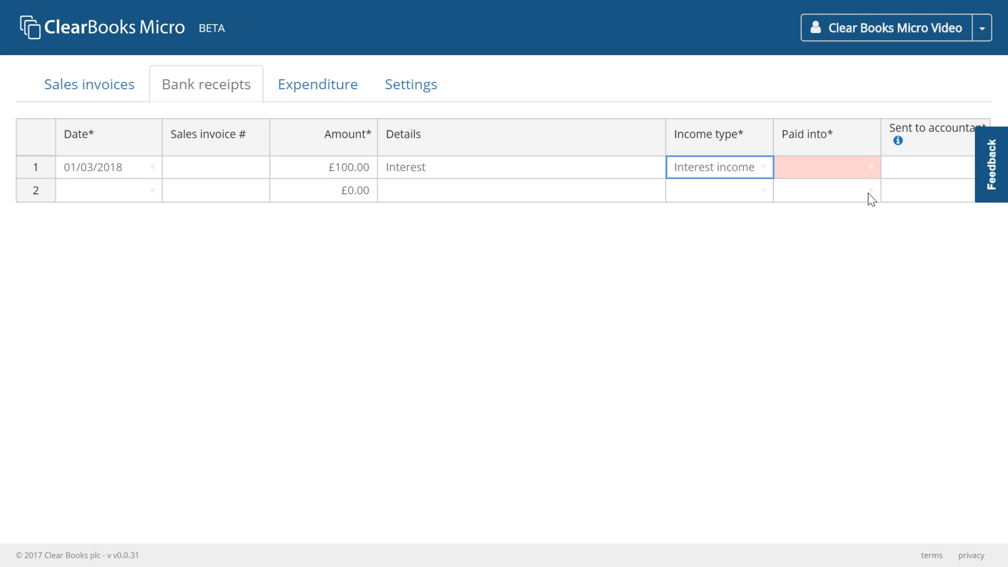
{"action": "left_click", "coordinate": [826, 167]}
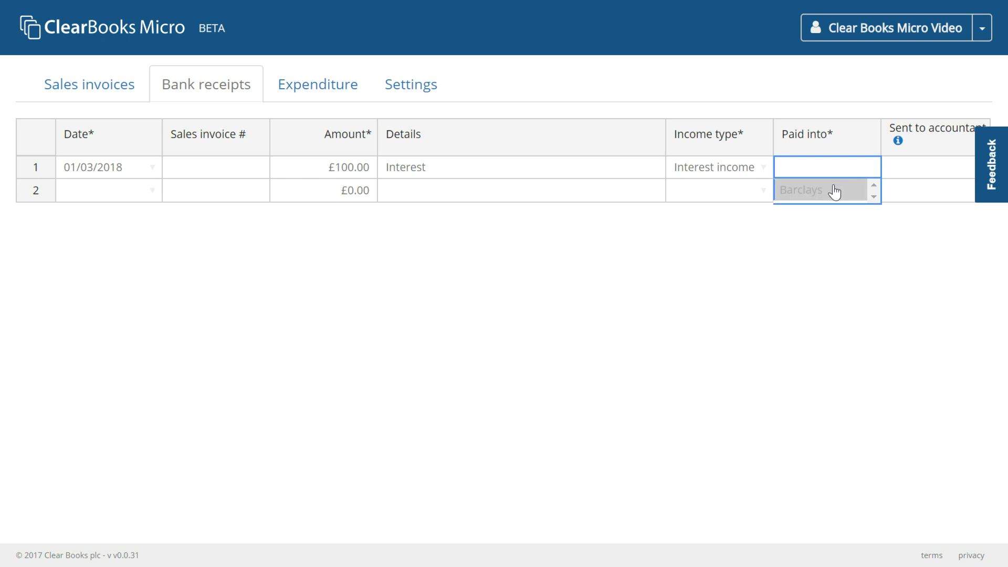
{"action": "left_click", "coordinate": [801, 190]}
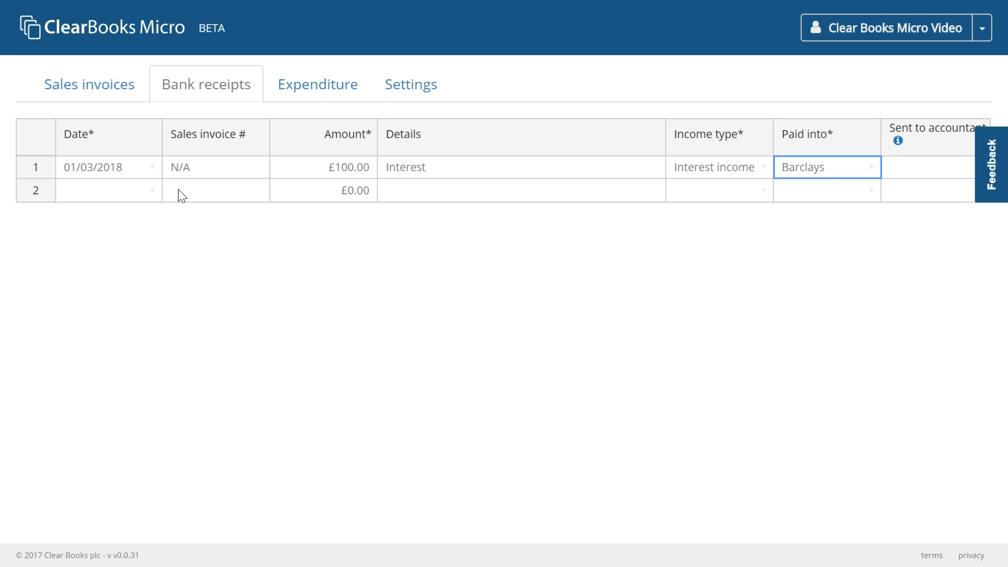
Step: Enter receipt 2 dated 01/03/2018, £100, 'Sale 1', income type Payment for invoice
{"action": "left_click", "coordinate": [108, 190]}
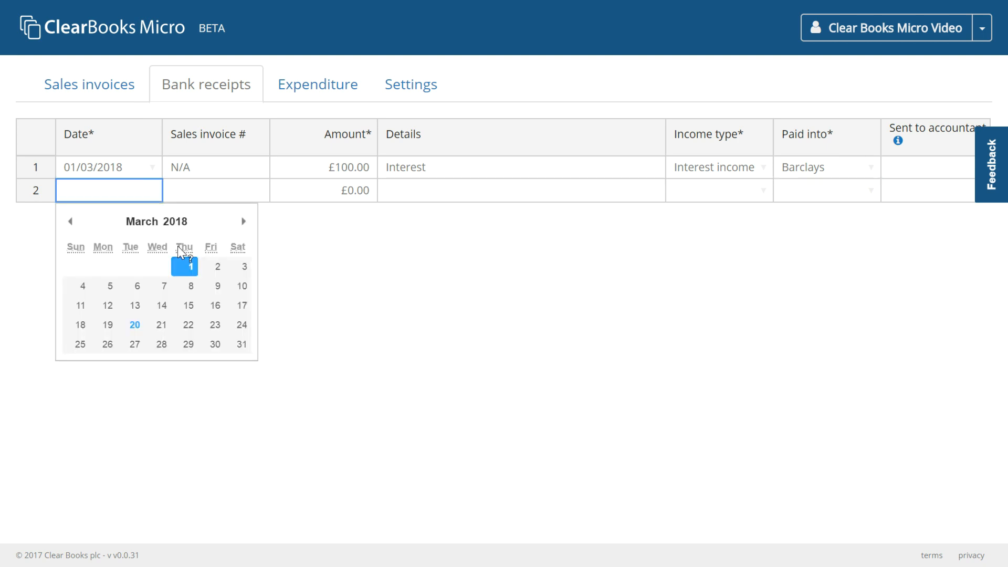
{"action": "left_click", "coordinate": [184, 265]}
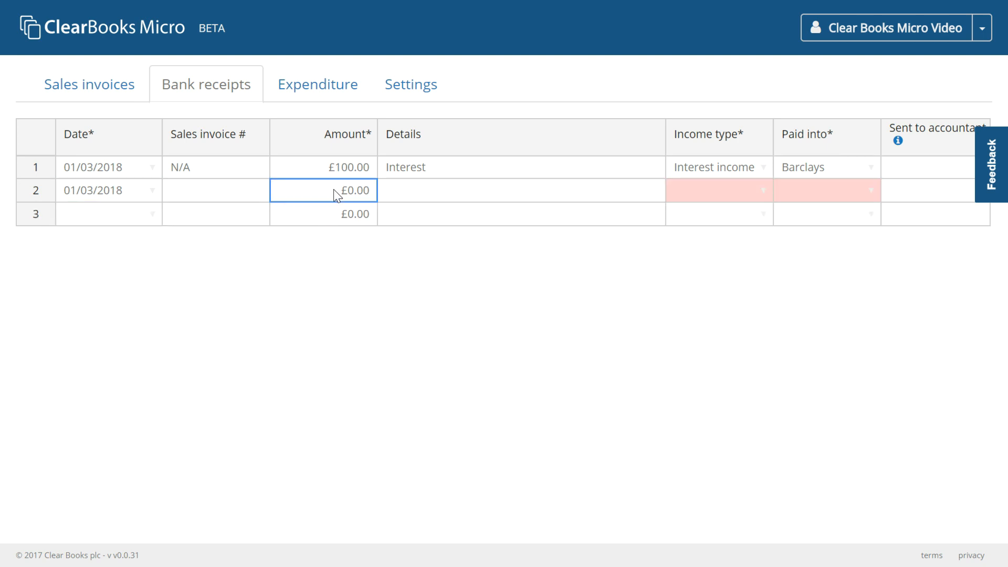
{"action": "type", "text": "100"}
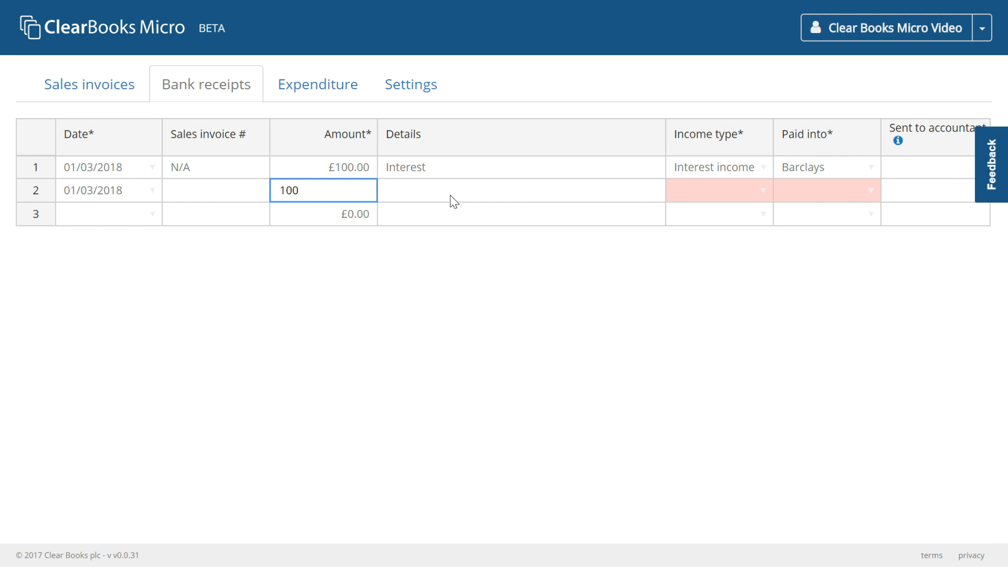
{"action": "type", "text": "Sal"}
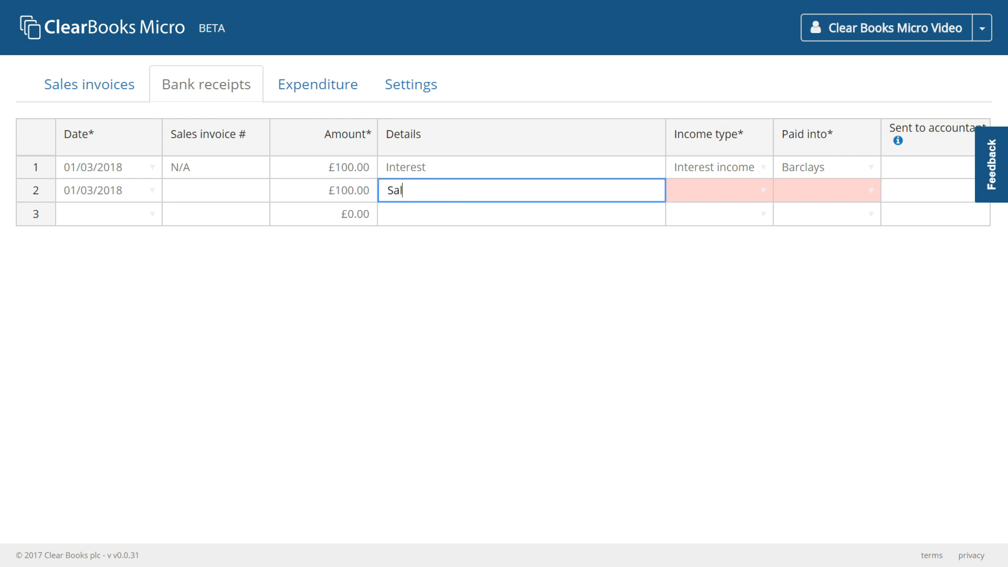
{"action": "type", "text": "e 1"}
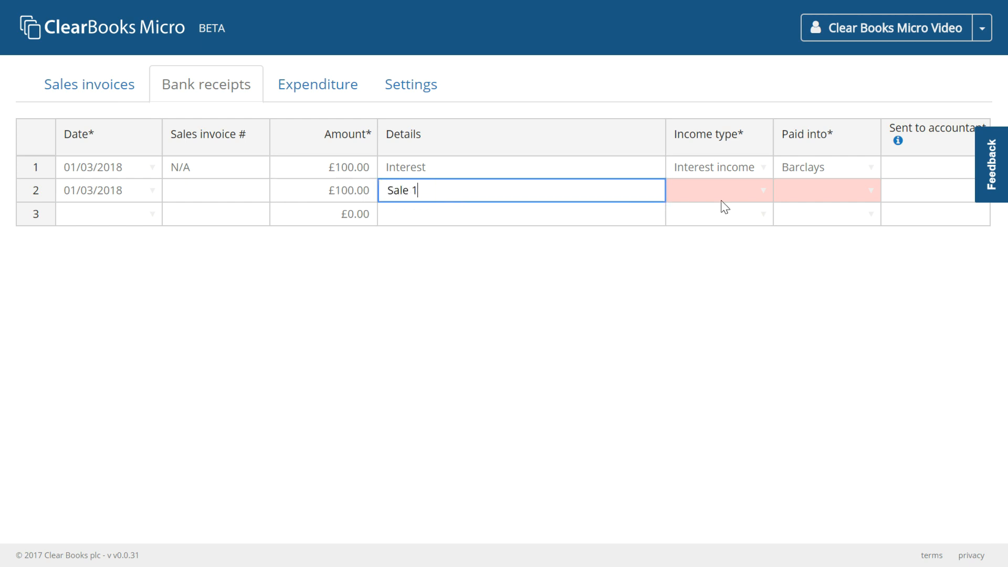
{"action": "left_click", "coordinate": [717, 190]}
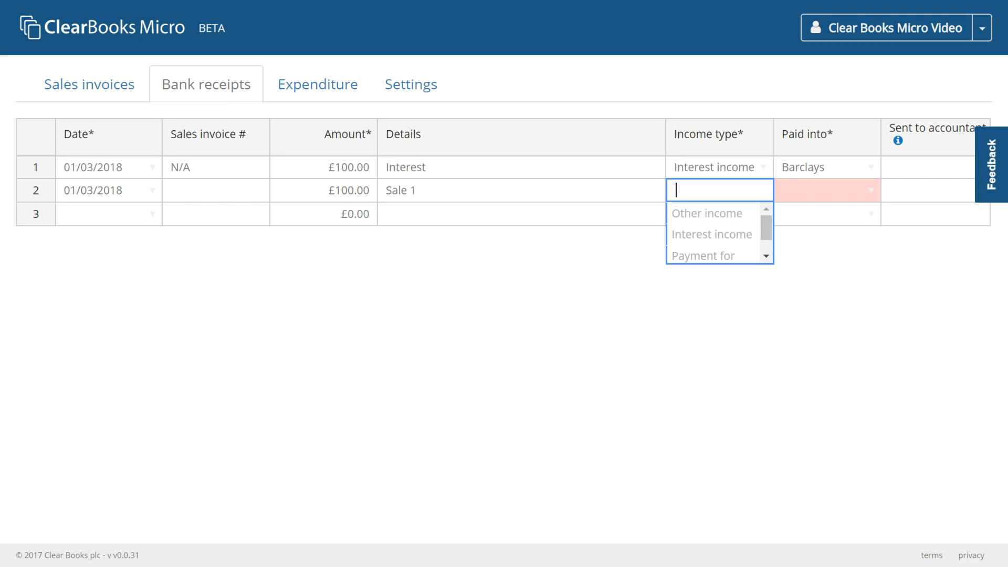
{"action": "left_click", "coordinate": [702, 255]}
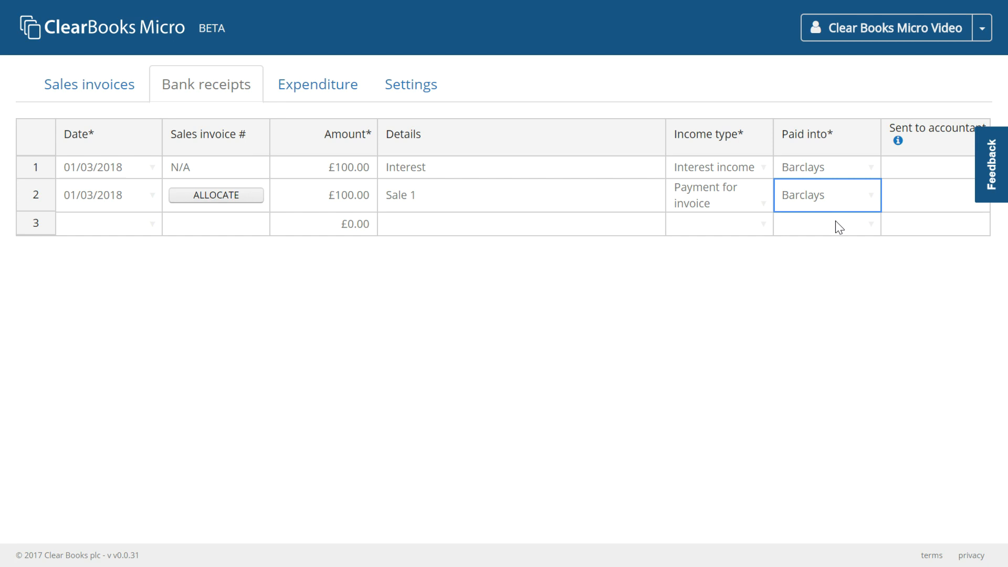
{"action": "mouse_move", "coordinate": [214, 233]}
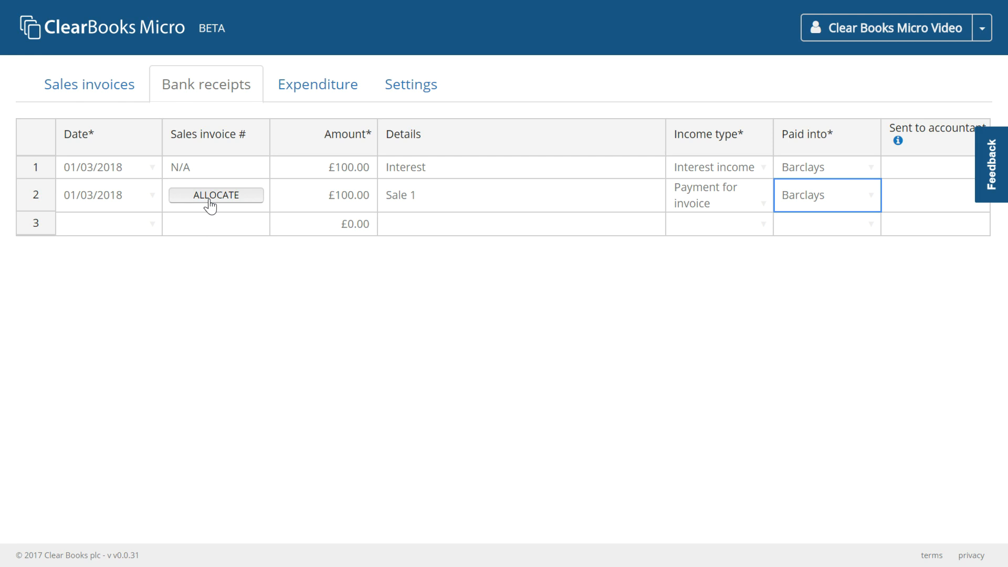
Step: Allocate the £100 Sale 1 receipt in full to invoice 1 and save
{"action": "left_click", "coordinate": [217, 195]}
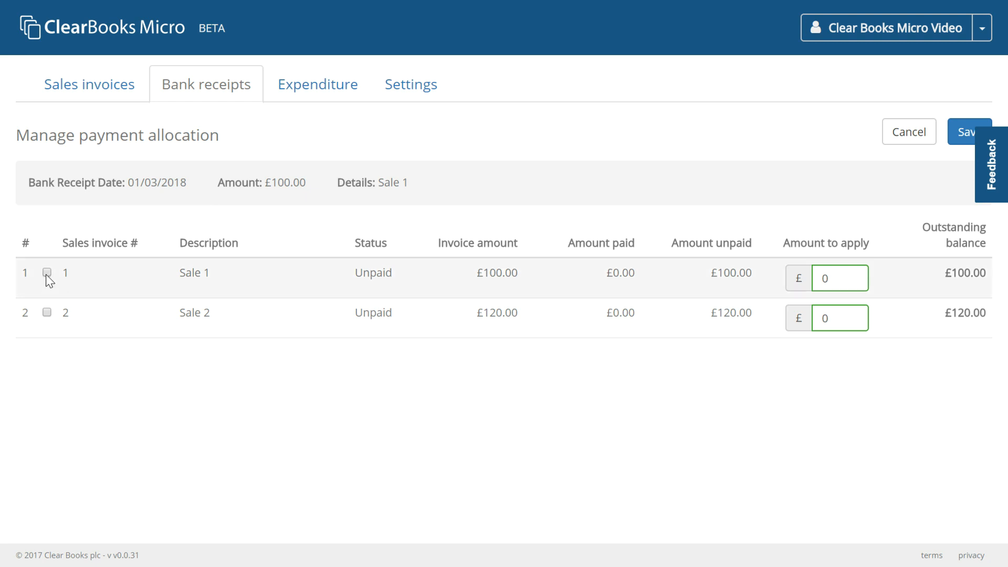
{"action": "left_click", "coordinate": [47, 273]}
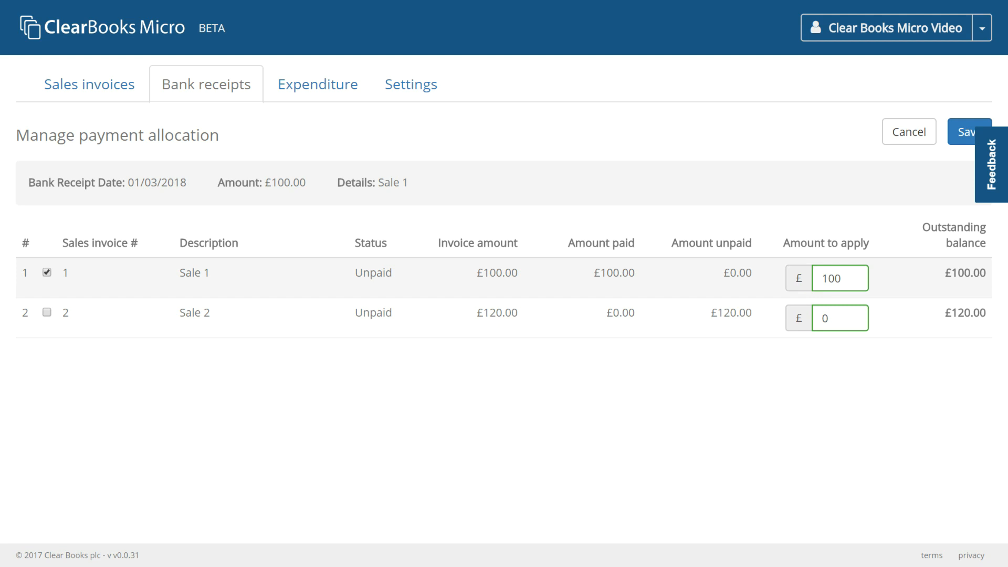
{"action": "triple_click", "coordinate": [840, 277]}
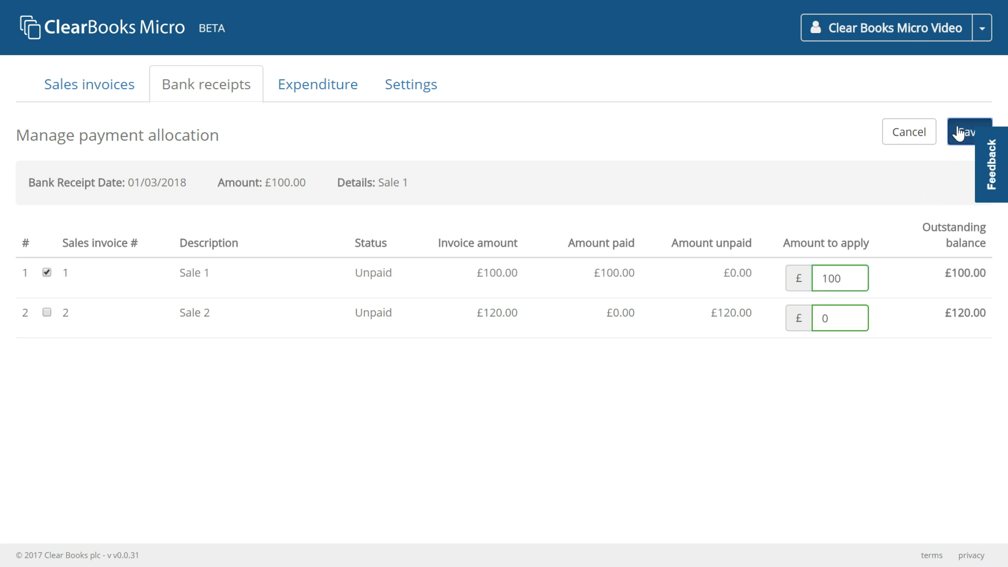
{"action": "left_click", "coordinate": [967, 132]}
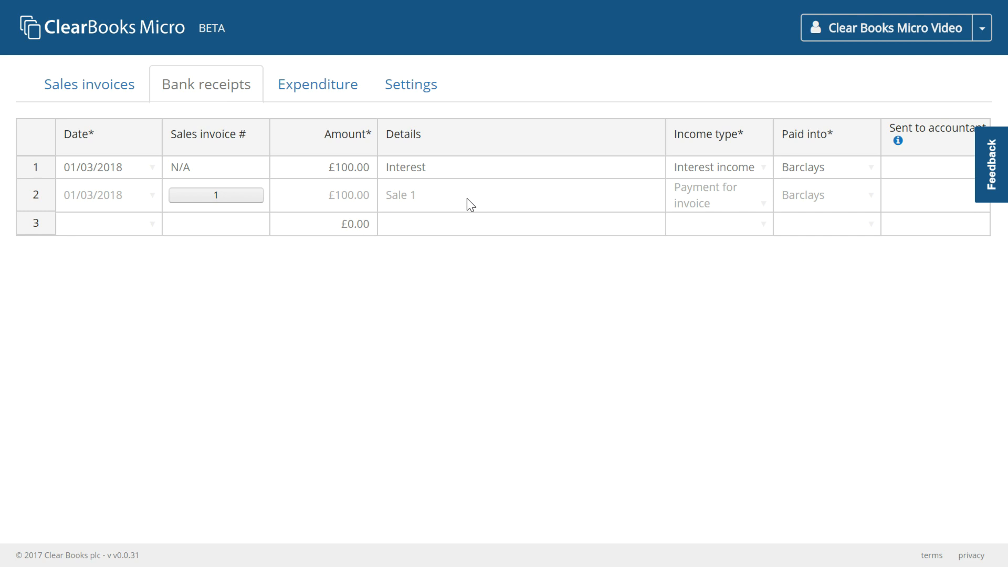
{"action": "mouse_move", "coordinate": [430, 209]}
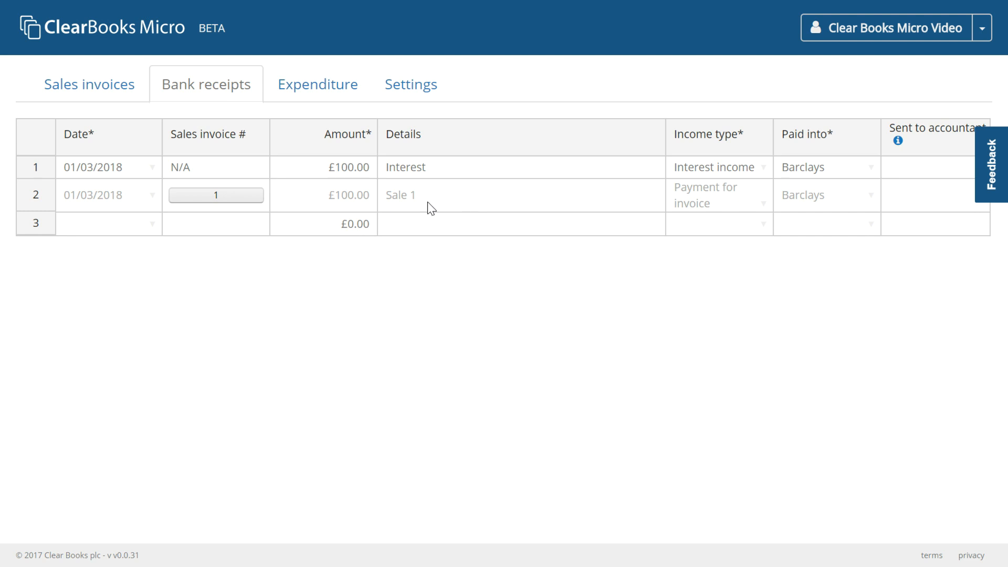
{"action": "mouse_move", "coordinate": [233, 207]}
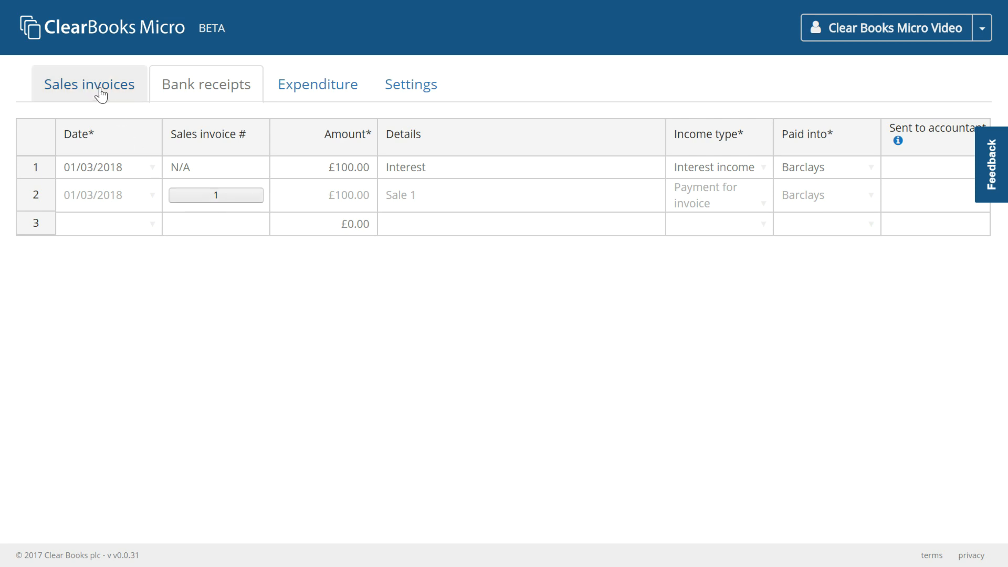
{"action": "left_click", "coordinate": [89, 83]}
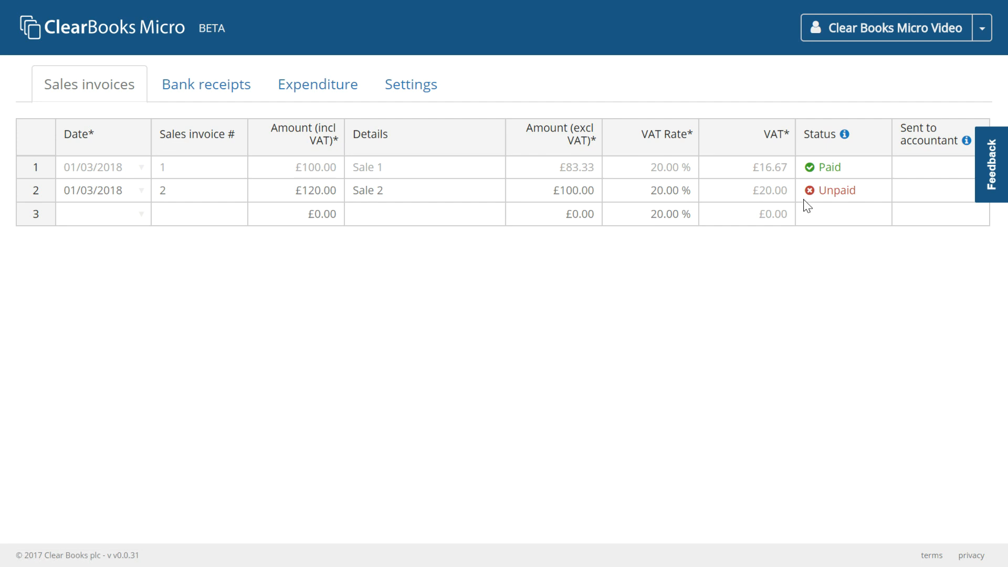
{"action": "left_click", "coordinate": [842, 167]}
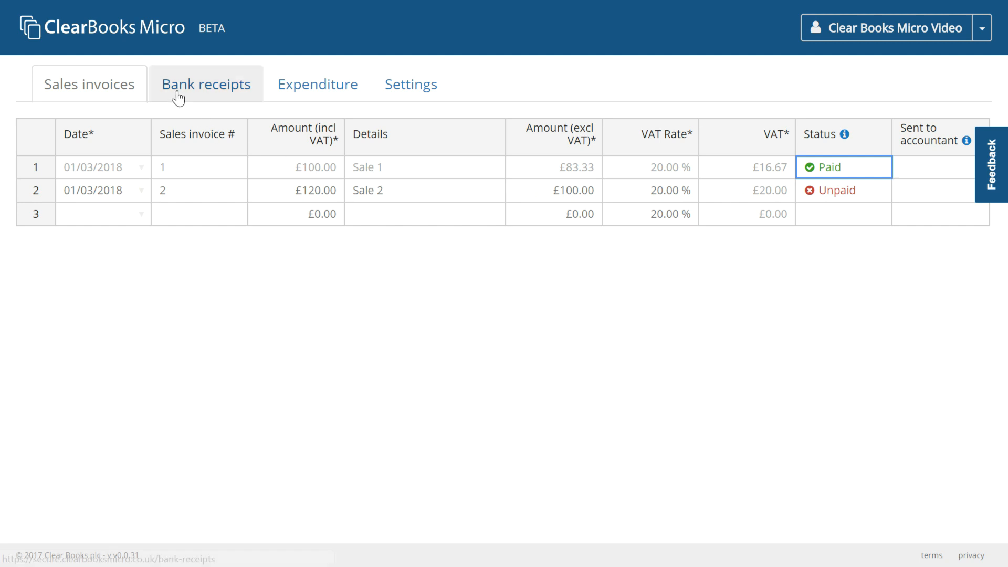
{"action": "mouse_move", "coordinate": [207, 84]}
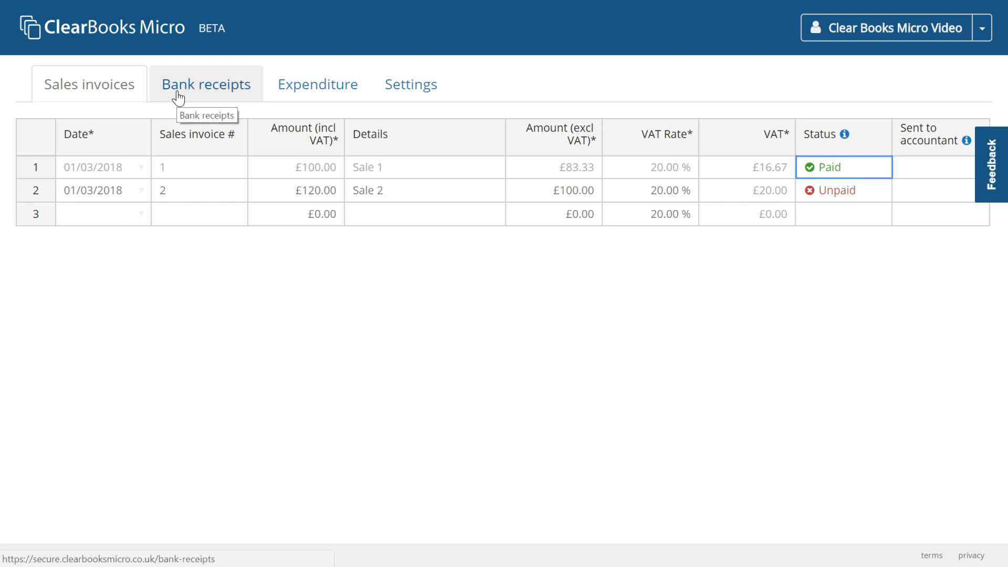
{"action": "left_click", "coordinate": [207, 84]}
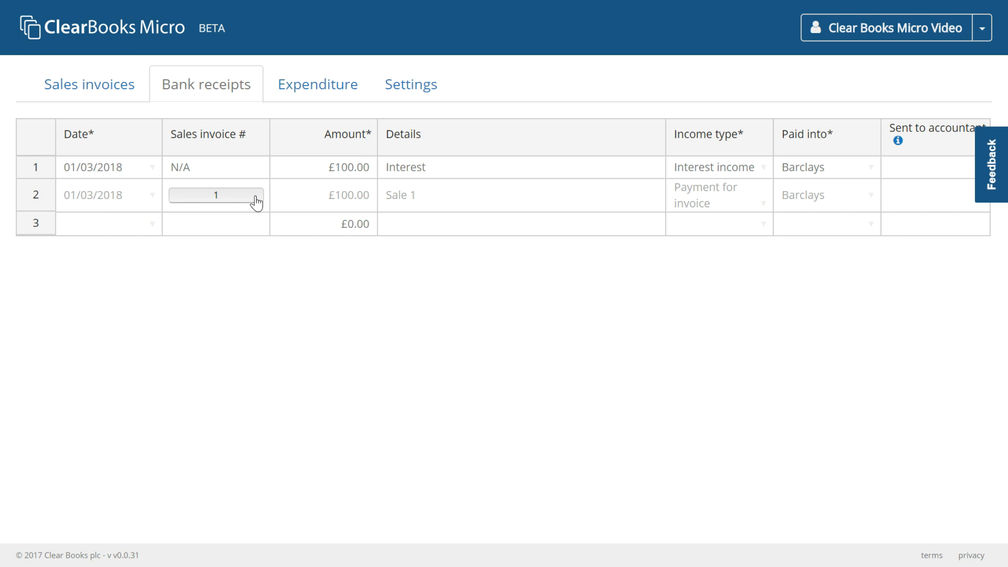
Step: Untick invoice 1 in the Sale 1 receipt's allocation, save, and confirm invoice 1 is Unpaid again
{"action": "left_click", "coordinate": [215, 195]}
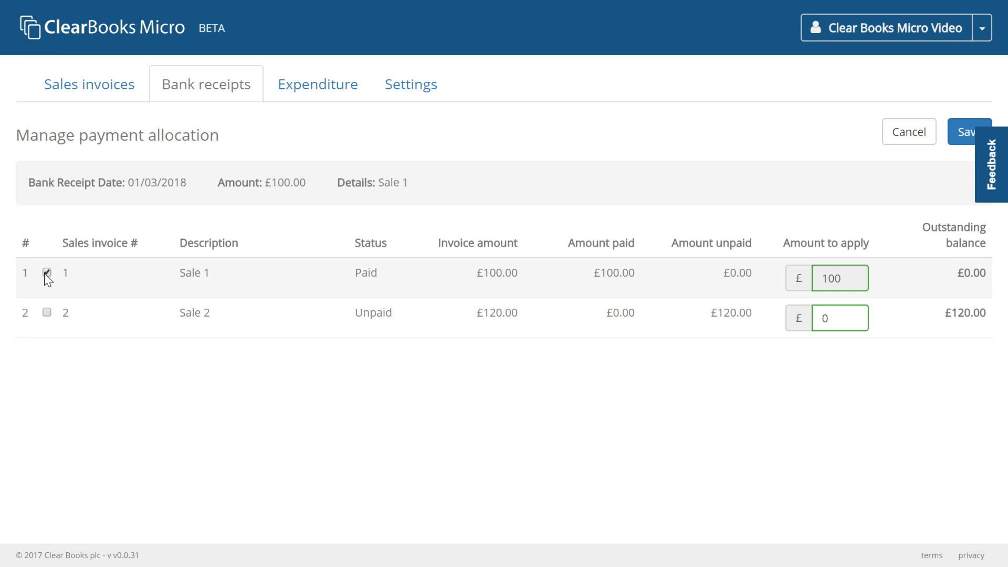
{"action": "left_click", "coordinate": [46, 273]}
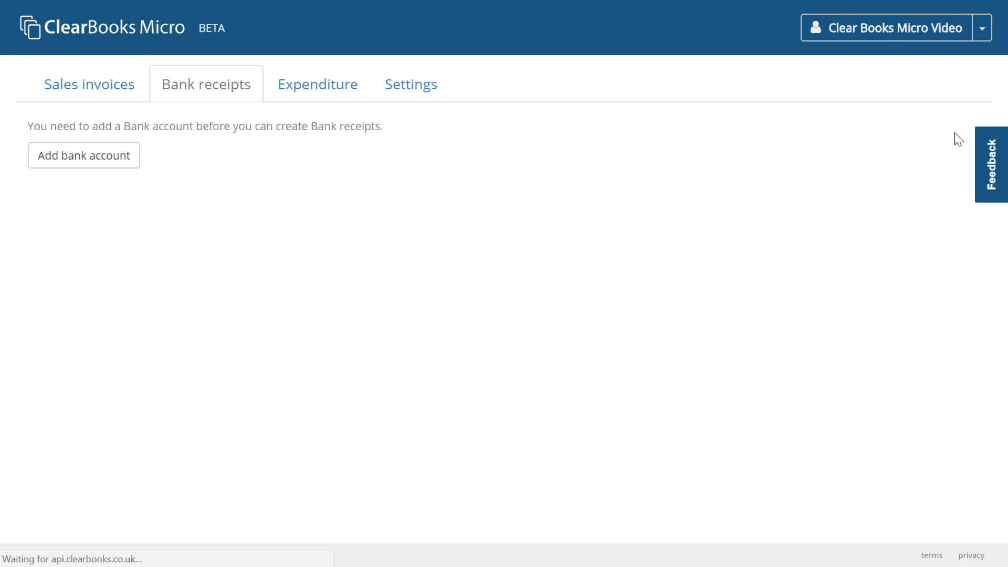
{"action": "left_click", "coordinate": [82, 155]}
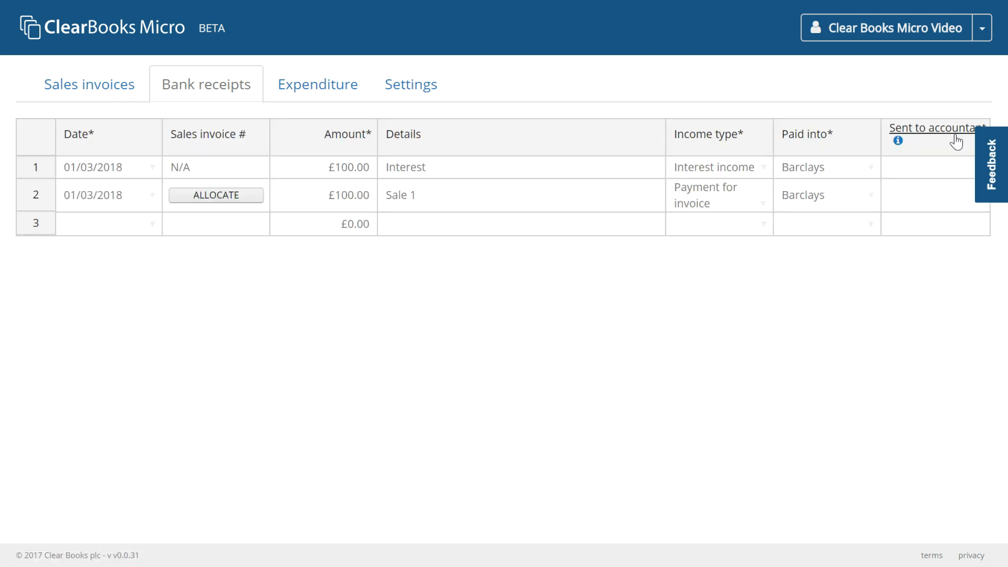
{"action": "mouse_move", "coordinate": [435, 202]}
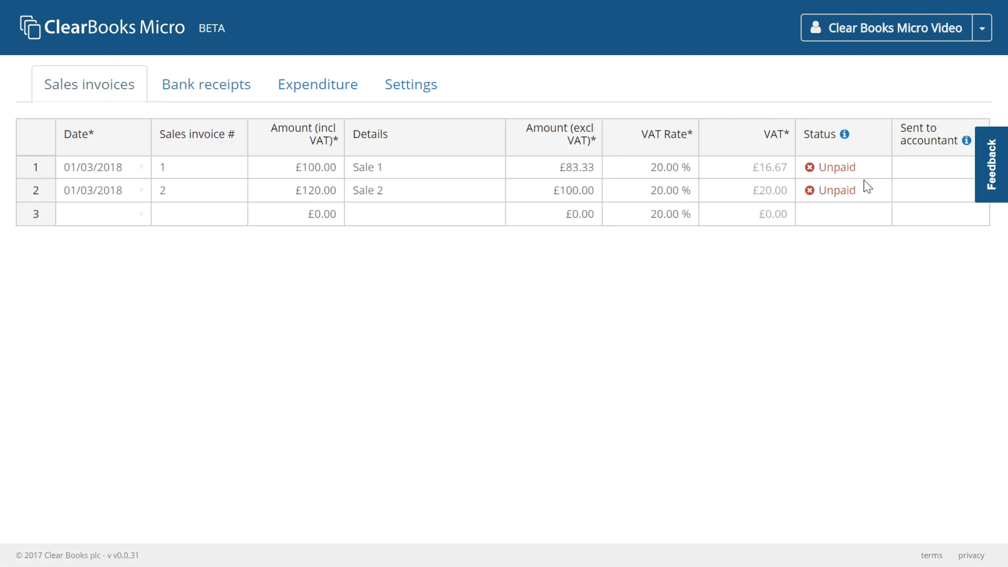
{"action": "left_click", "coordinate": [843, 167]}
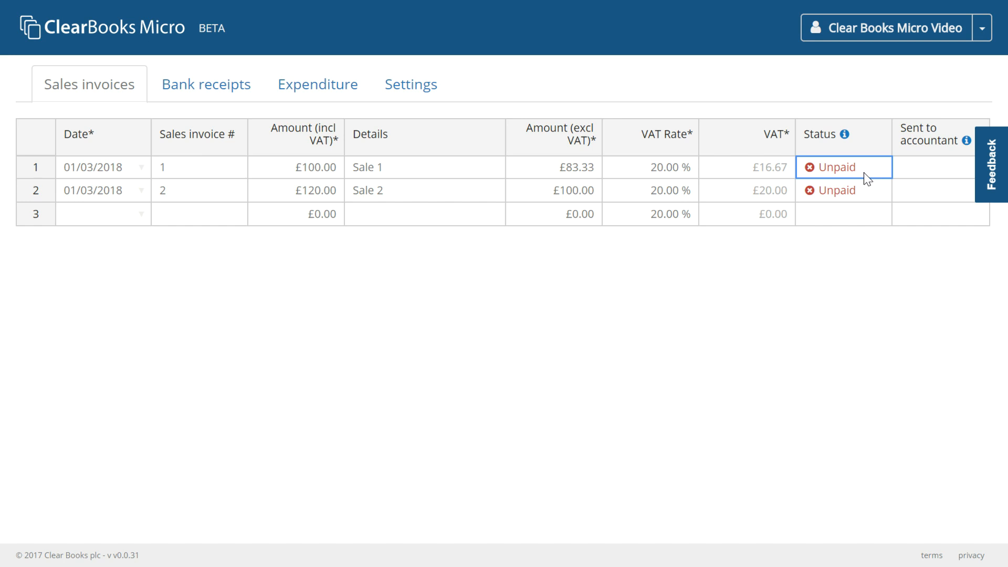
{"action": "mouse_move", "coordinate": [206, 84]}
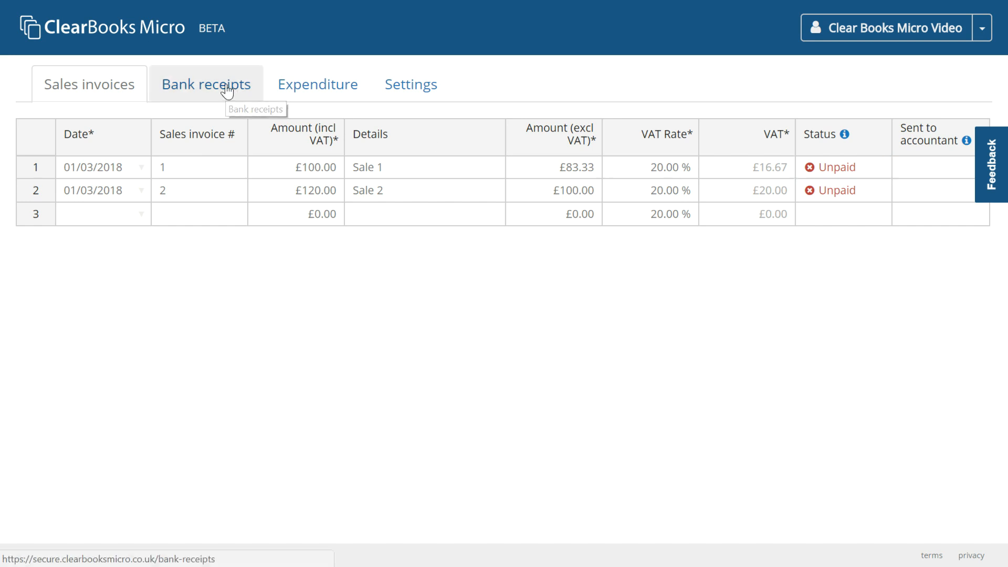
{"action": "left_click", "coordinate": [207, 84]}
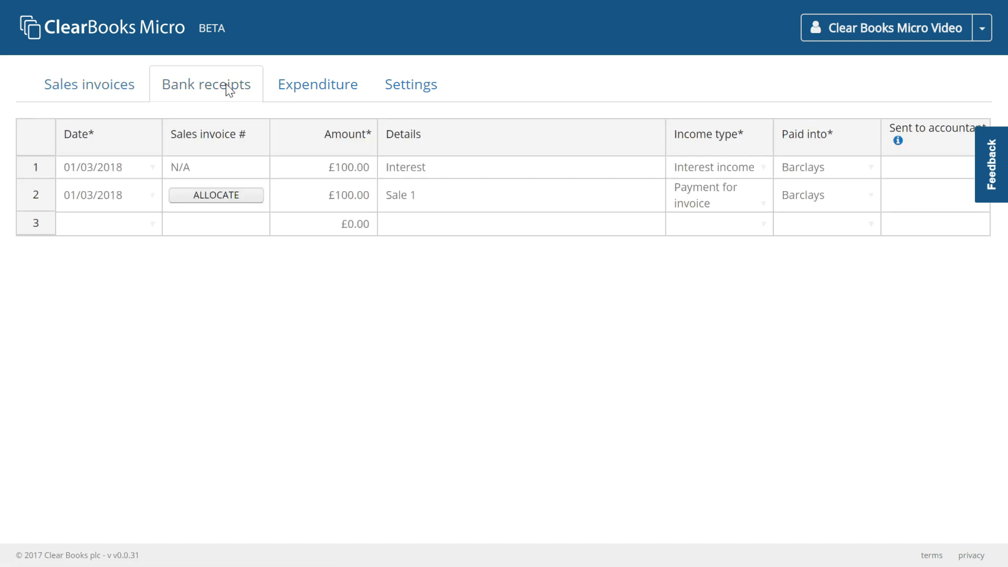
{"action": "mouse_move", "coordinate": [251, 97]}
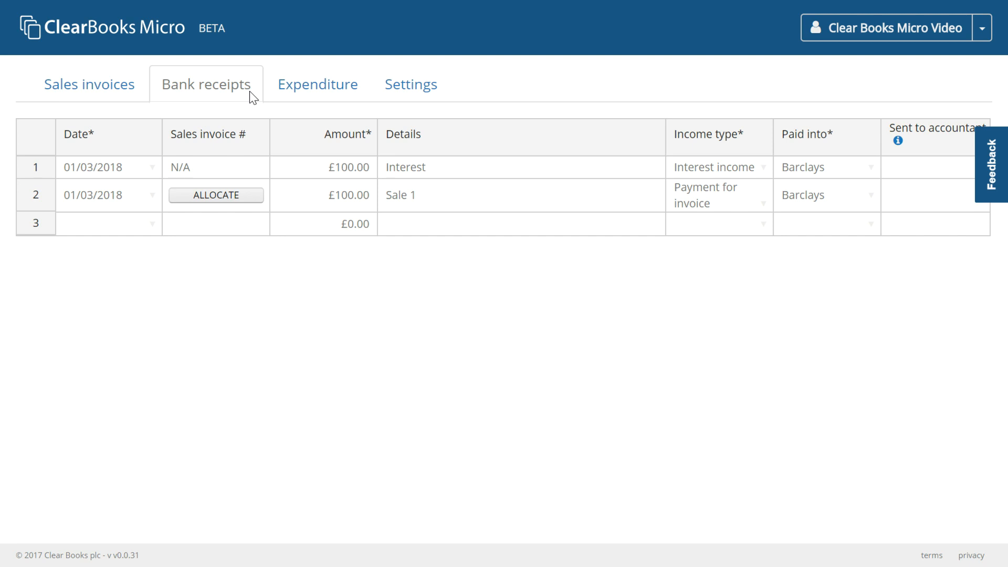
{"action": "mouse_move", "coordinate": [317, 84]}
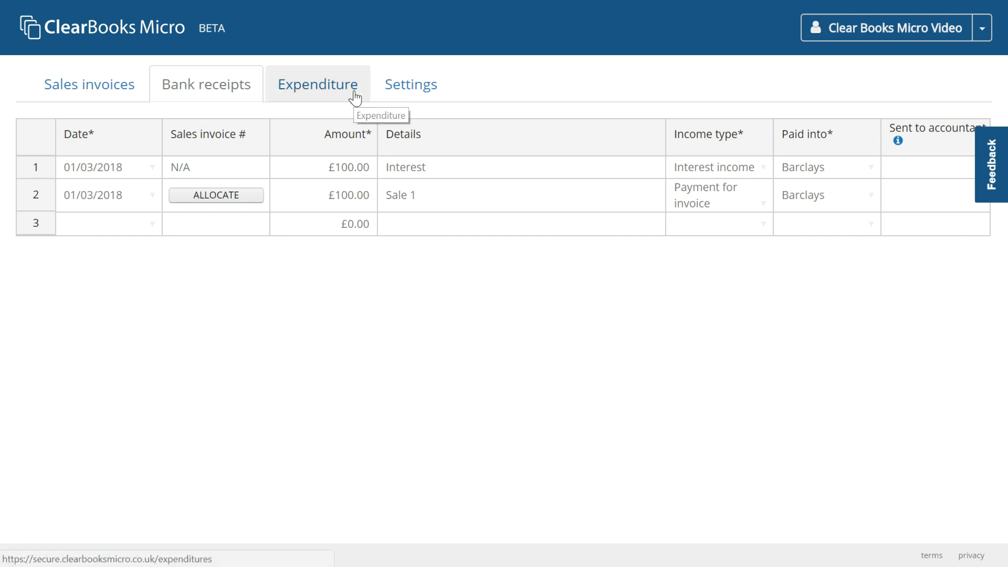
Step: Switch to the Expenditure list
{"action": "left_click", "coordinate": [317, 84]}
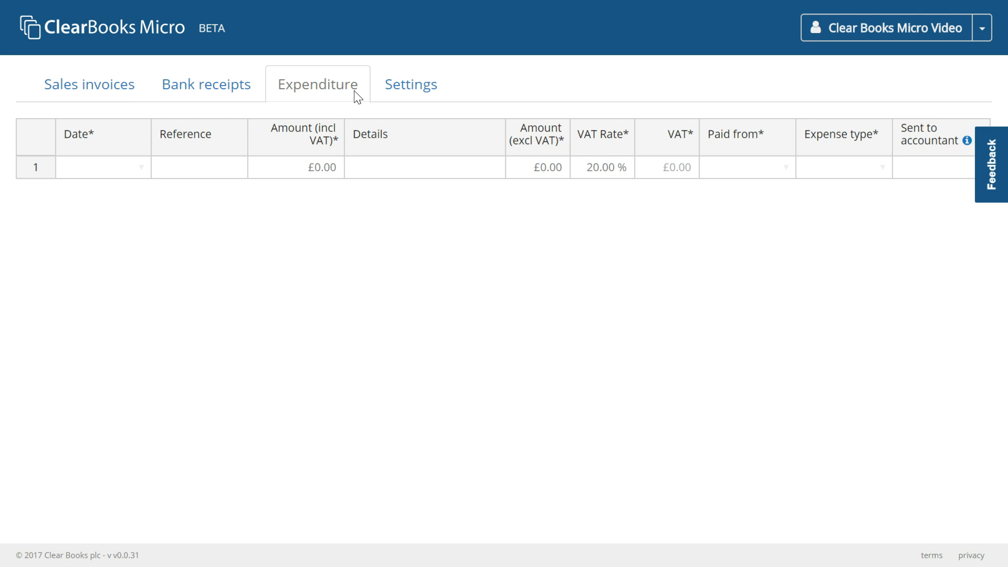
{"action": "mouse_move", "coordinate": [289, 217]}
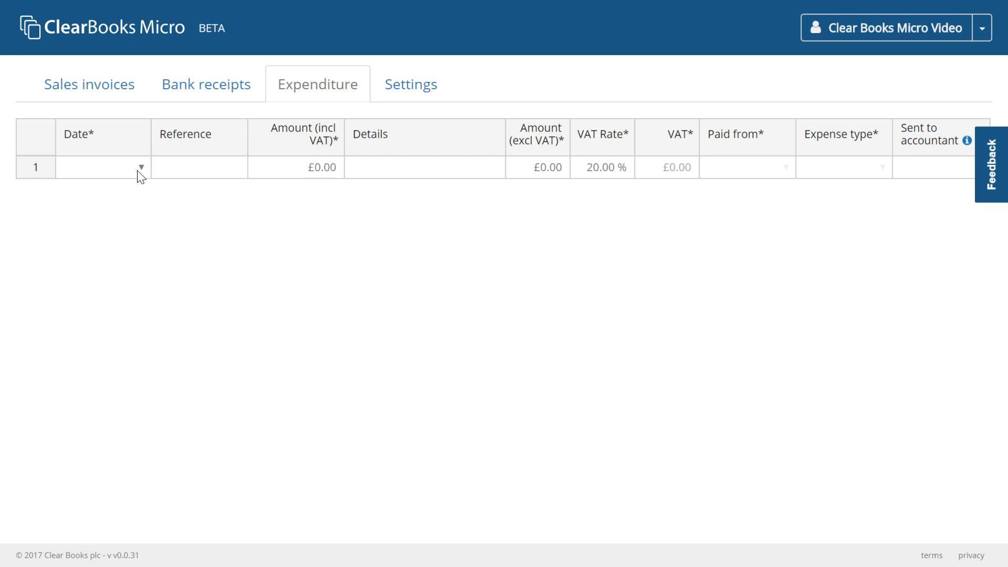
Step: Date the first expense 01/03/2018 with reference 123 and details 'Payment of goods'
{"action": "left_click", "coordinate": [103, 167]}
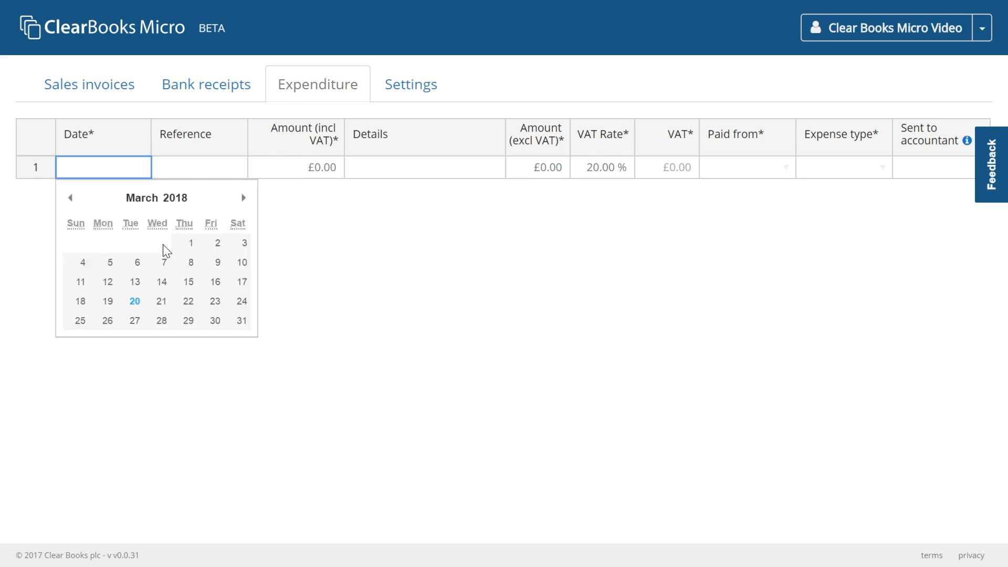
{"action": "left_click", "coordinate": [190, 243]}
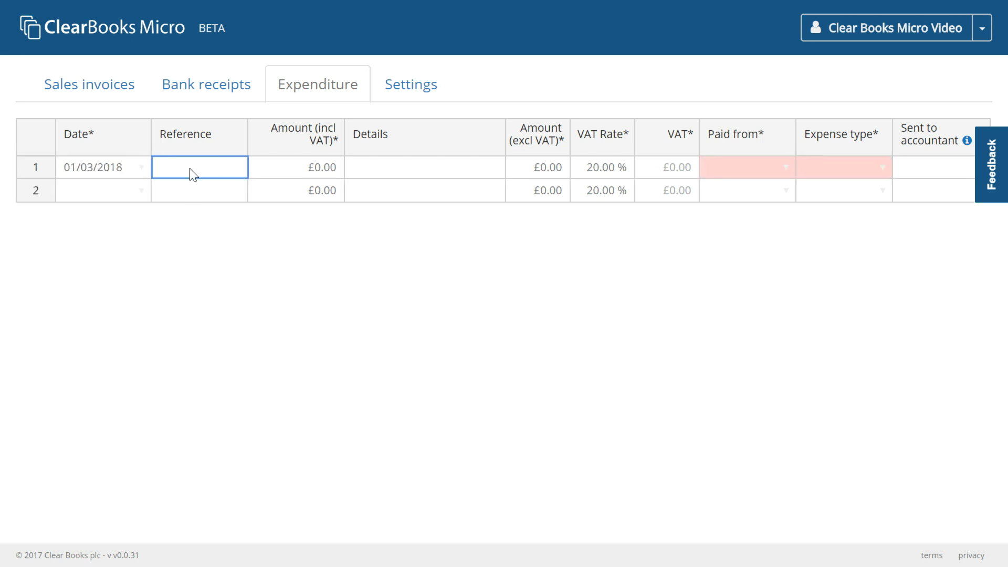
{"action": "type", "text": "123"}
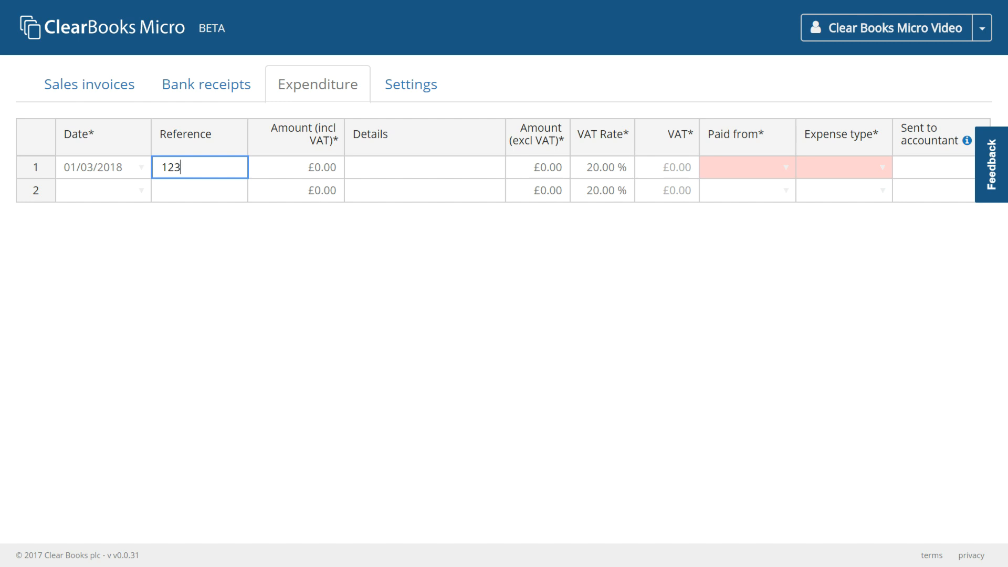
{"action": "mouse_move", "coordinate": [379, 177]}
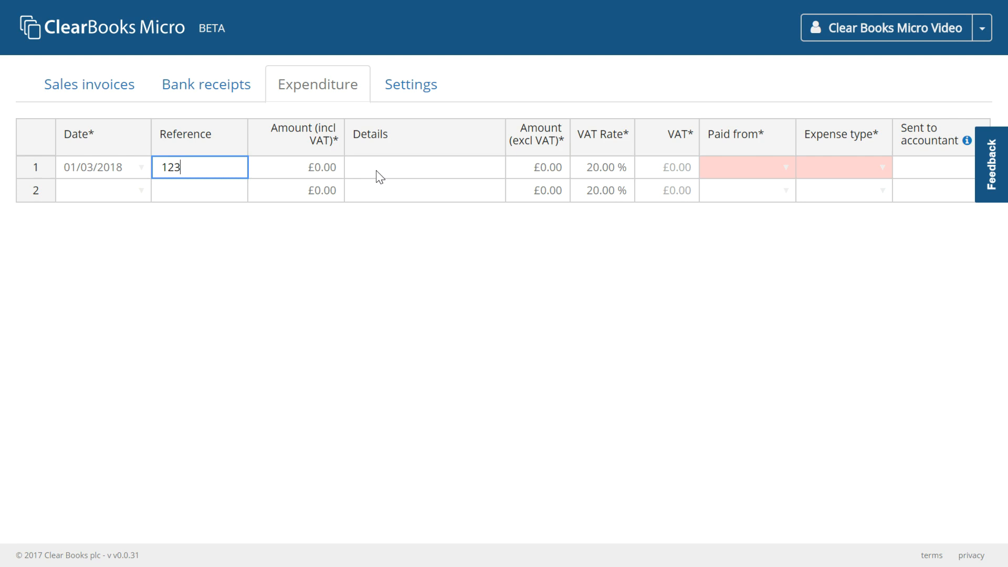
{"action": "left_click", "coordinate": [424, 166]}
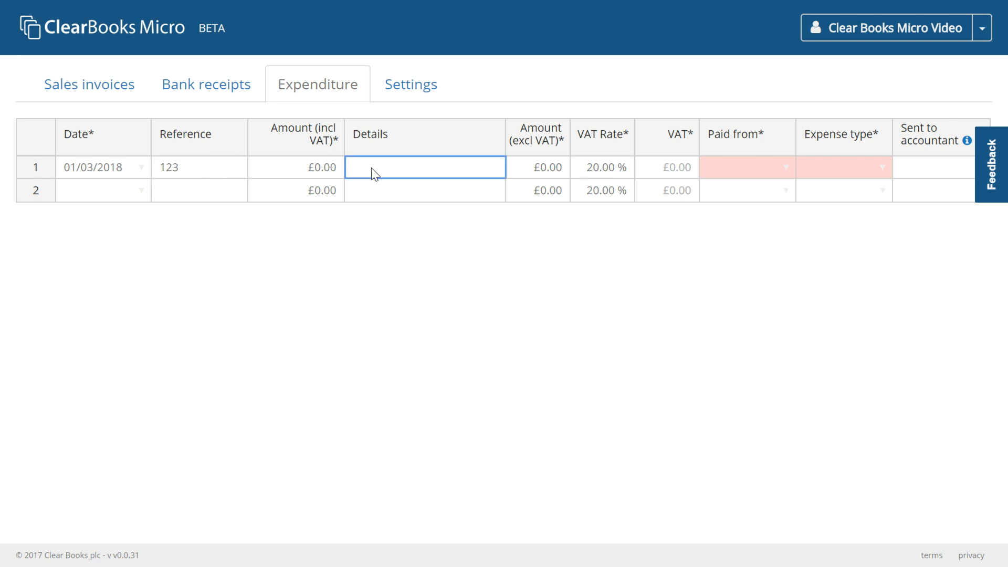
{"action": "type", "text": "Payment"}
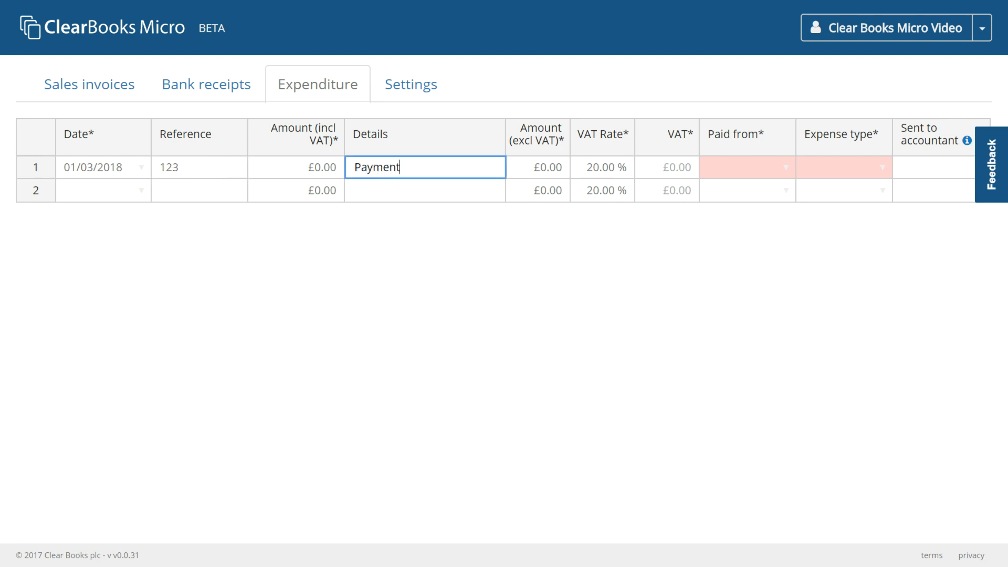
{"action": "type", "text": "of go"}
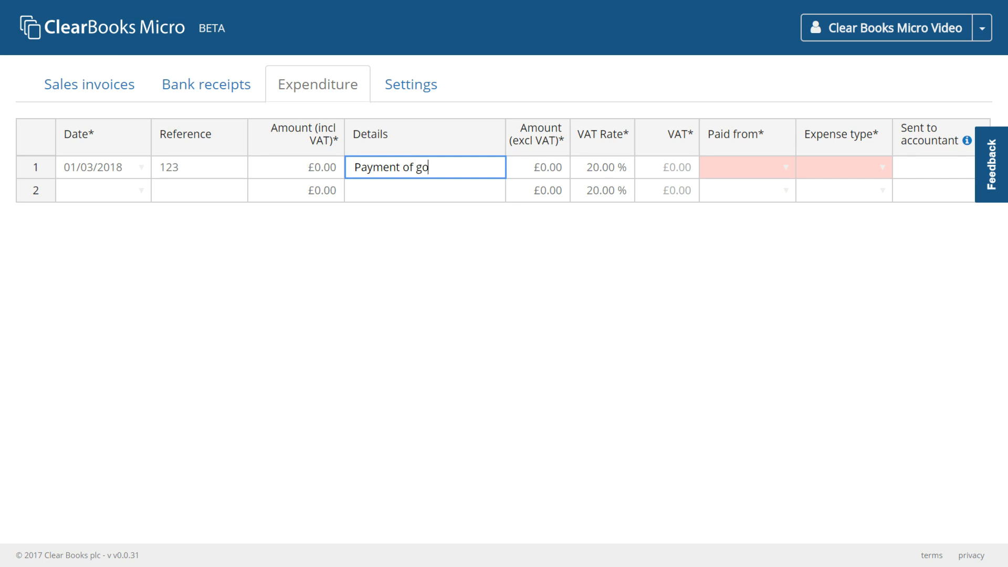
{"action": "type", "text": "ods"}
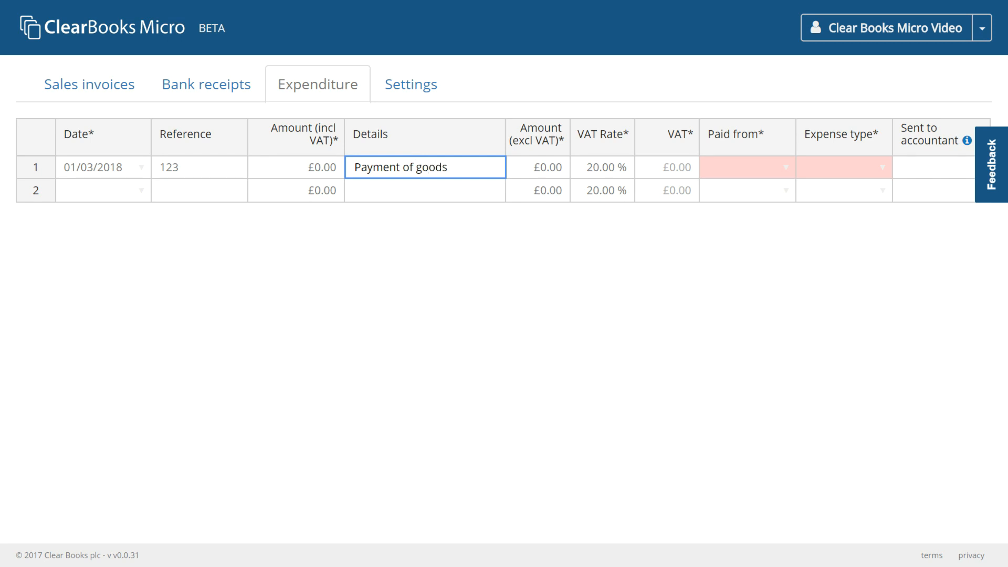
Step: Enter amount 100 including VAT and pay it from Barclays
{"action": "left_click", "coordinate": [296, 167]}
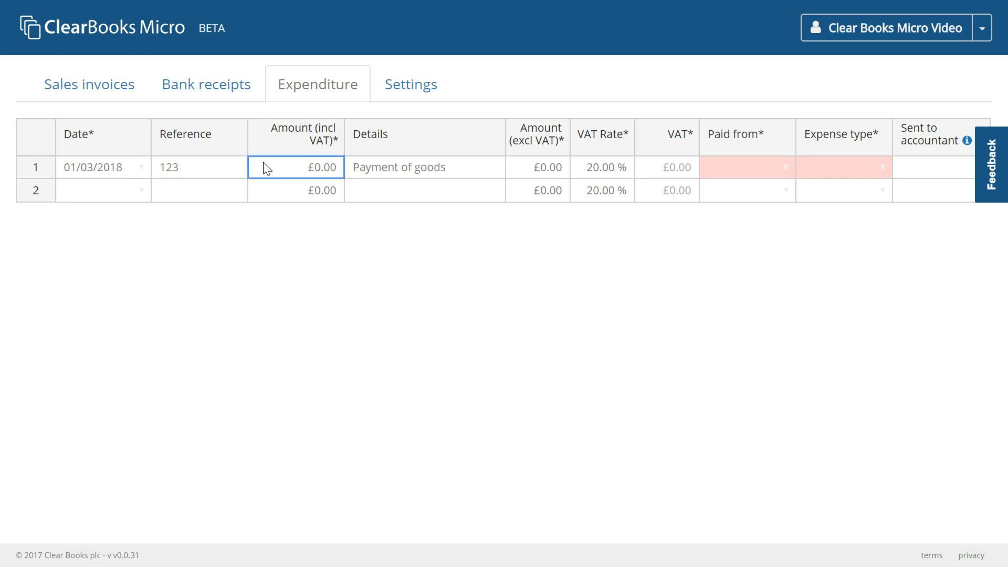
{"action": "type", "text": "100"}
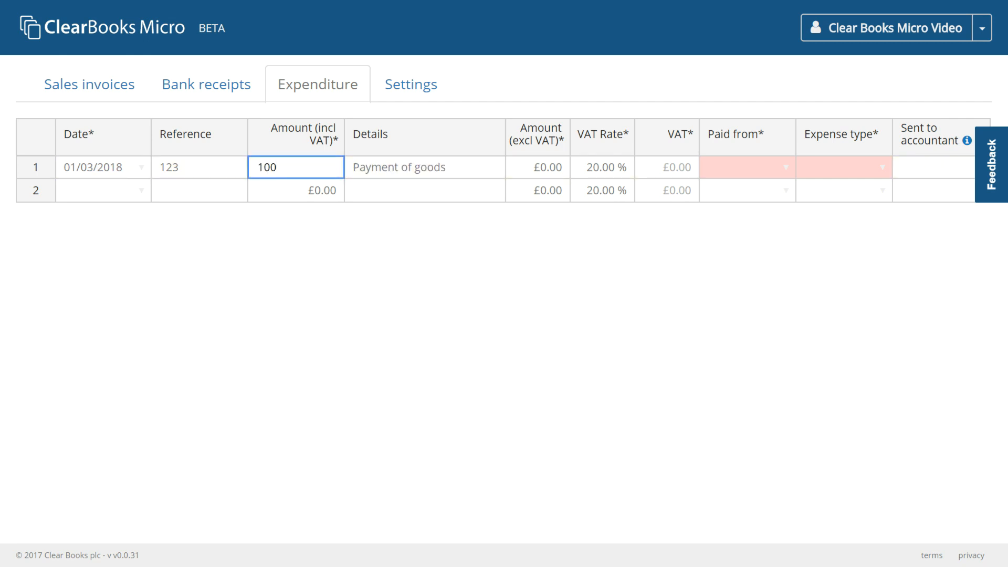
{"action": "left_click", "coordinate": [746, 167]}
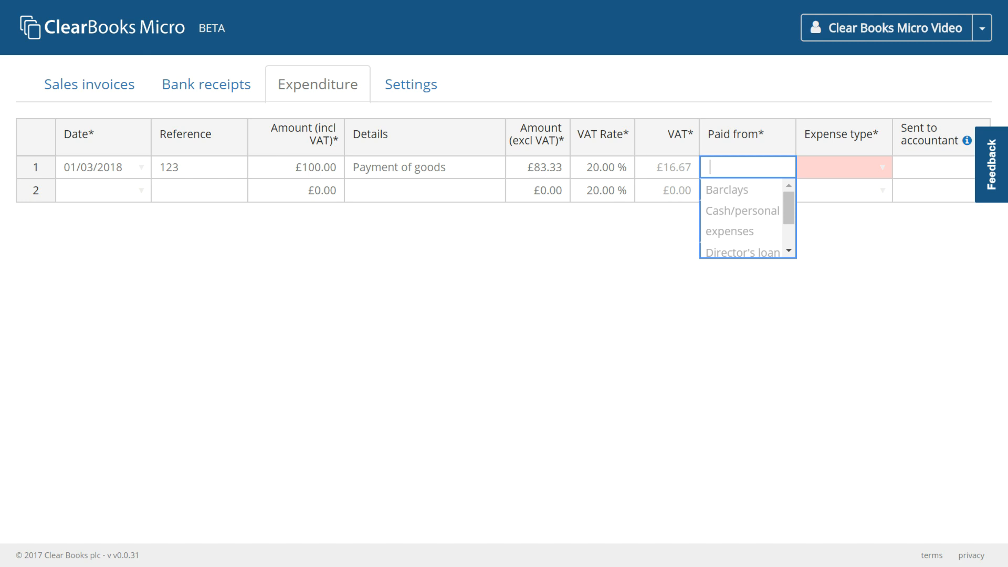
{"action": "left_click", "coordinate": [725, 189]}
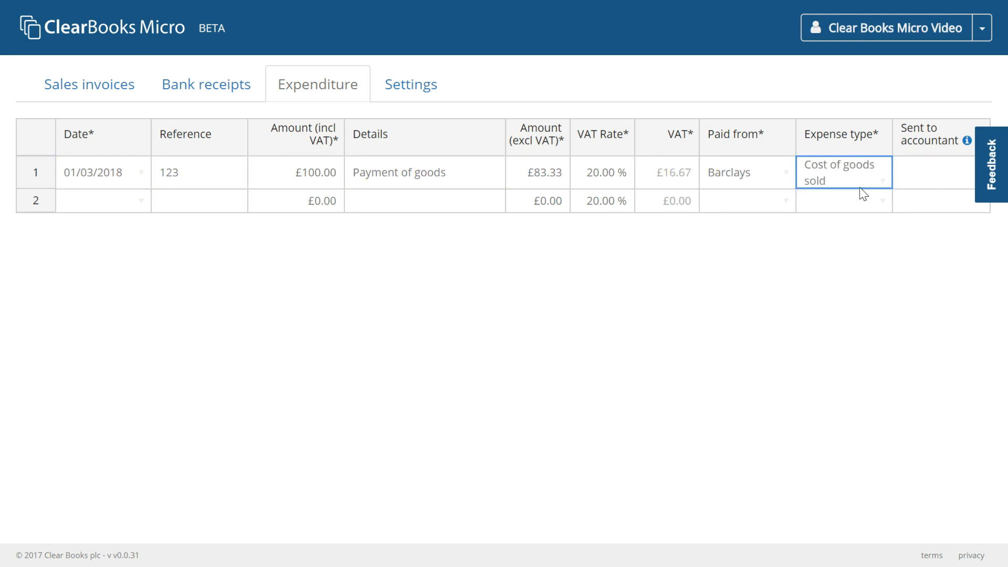
{"action": "left_click", "coordinate": [102, 200]}
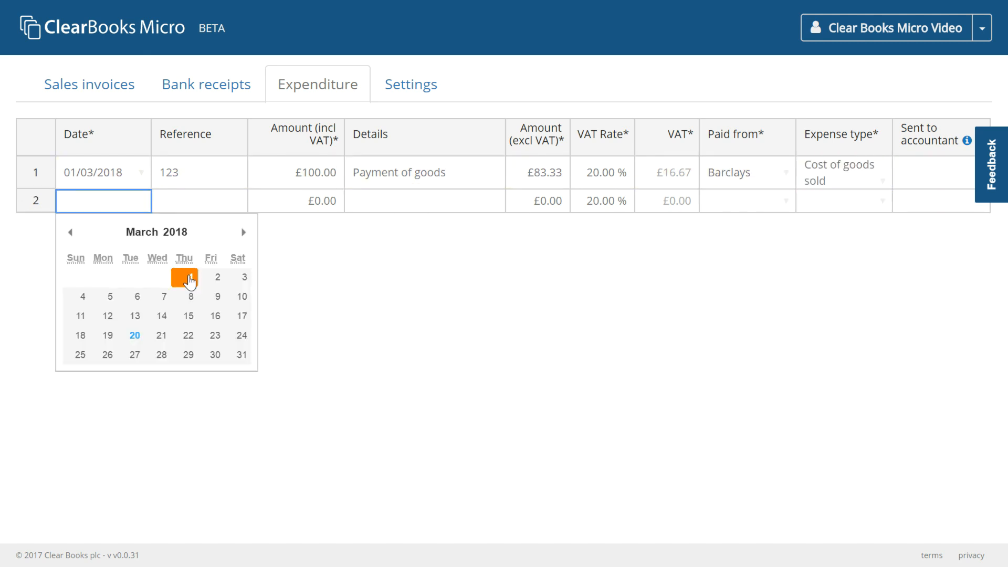
Step: Enter row 2 as 01/03/2018, reference 456, details Travel, amount 100 excluding VAT (£120 total)
{"action": "left_click", "coordinate": [185, 277]}
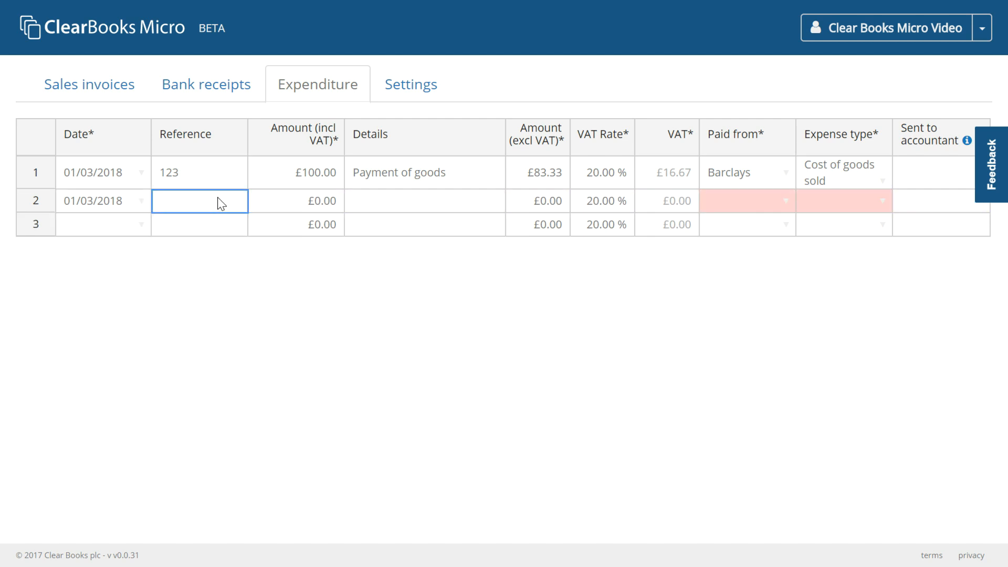
{"action": "type", "text": "456"}
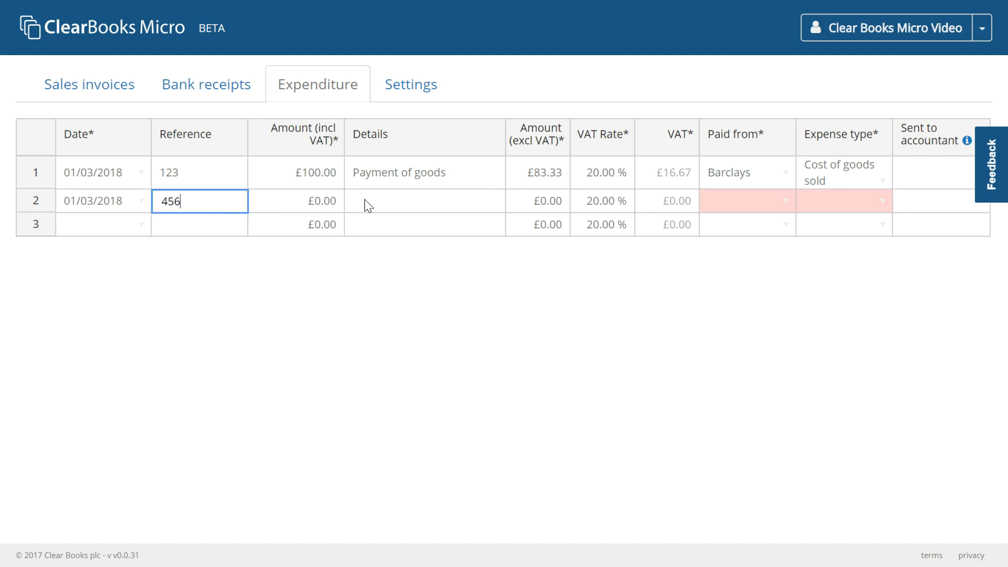
{"action": "type", "text": "Tr"}
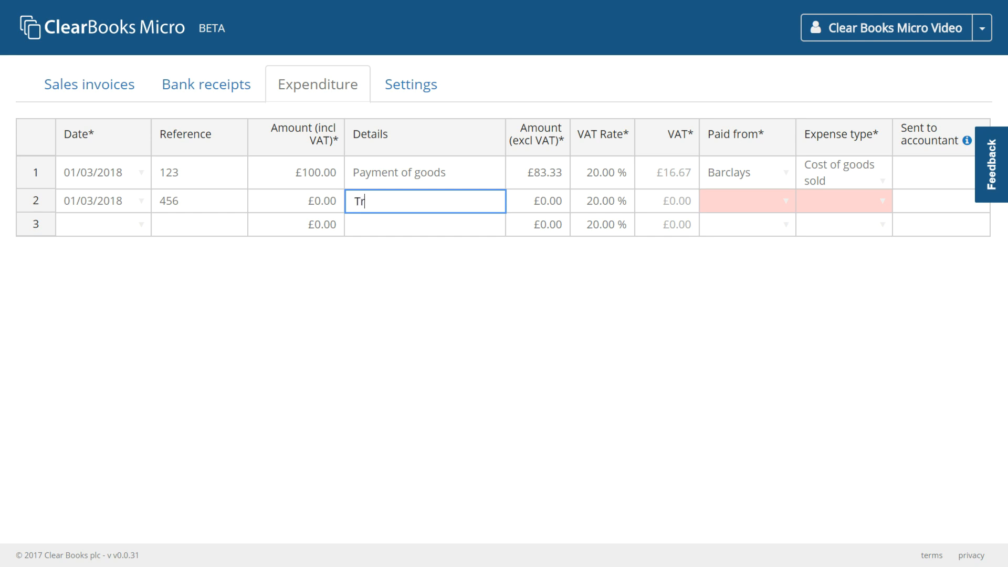
{"action": "type", "text": "avel"}
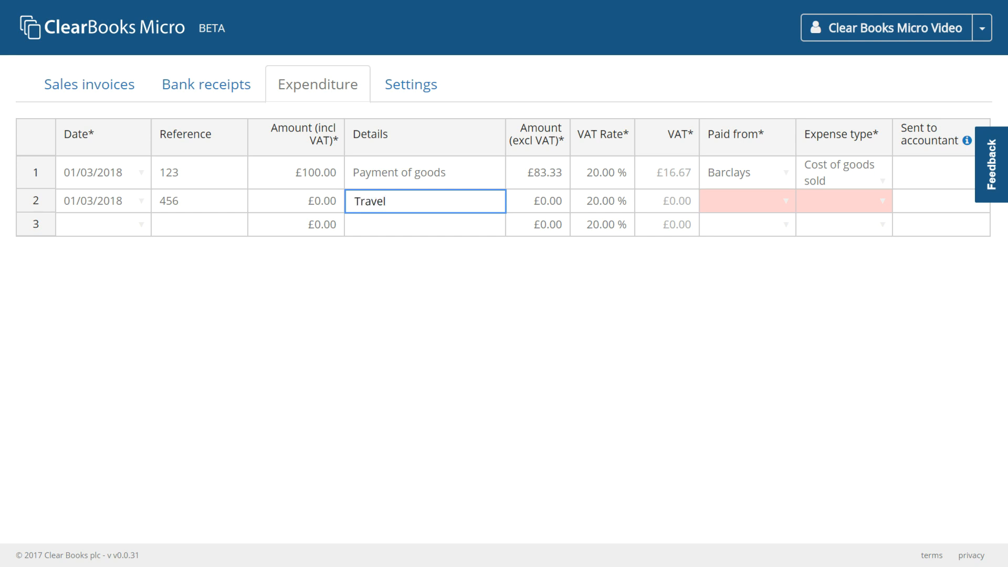
{"action": "type", "text": "100"}
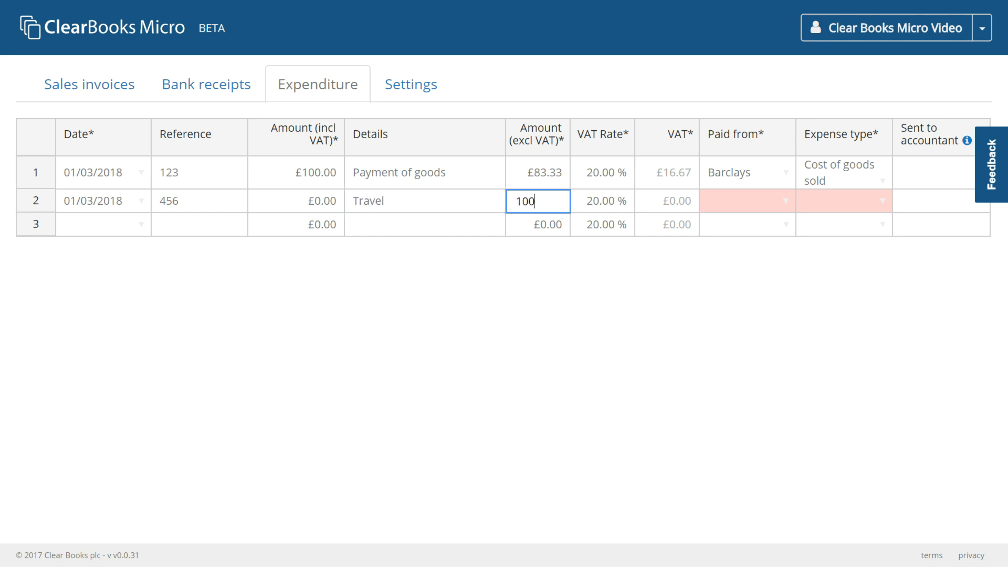
{"action": "mouse_move", "coordinate": [582, 205]}
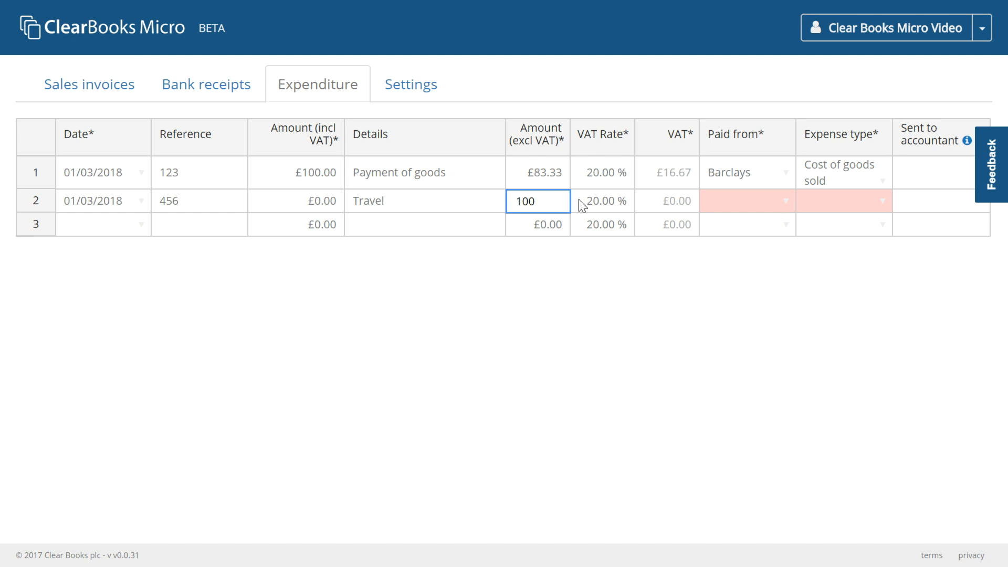
{"action": "left_click", "coordinate": [602, 201]}
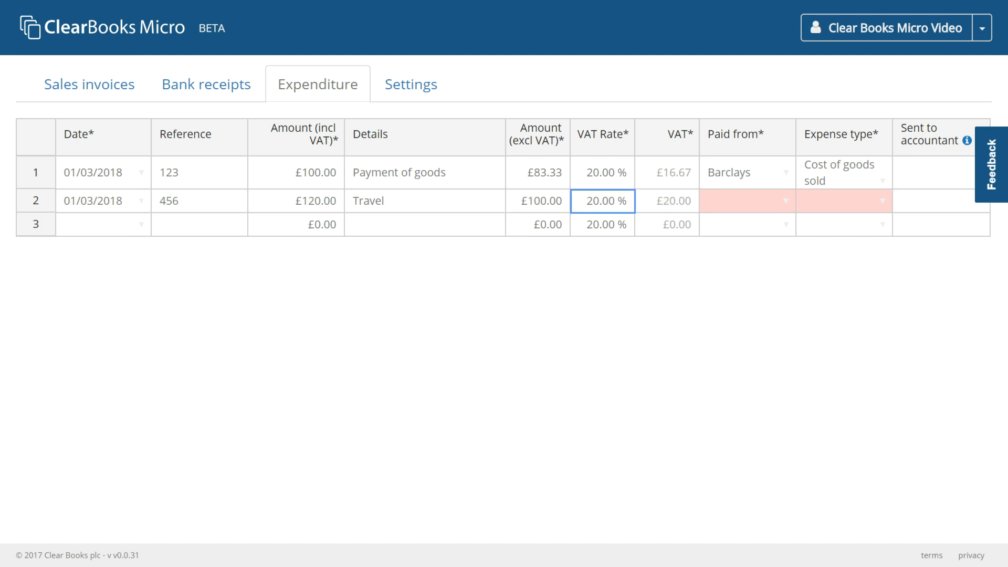
{"action": "left_click", "coordinate": [666, 200]}
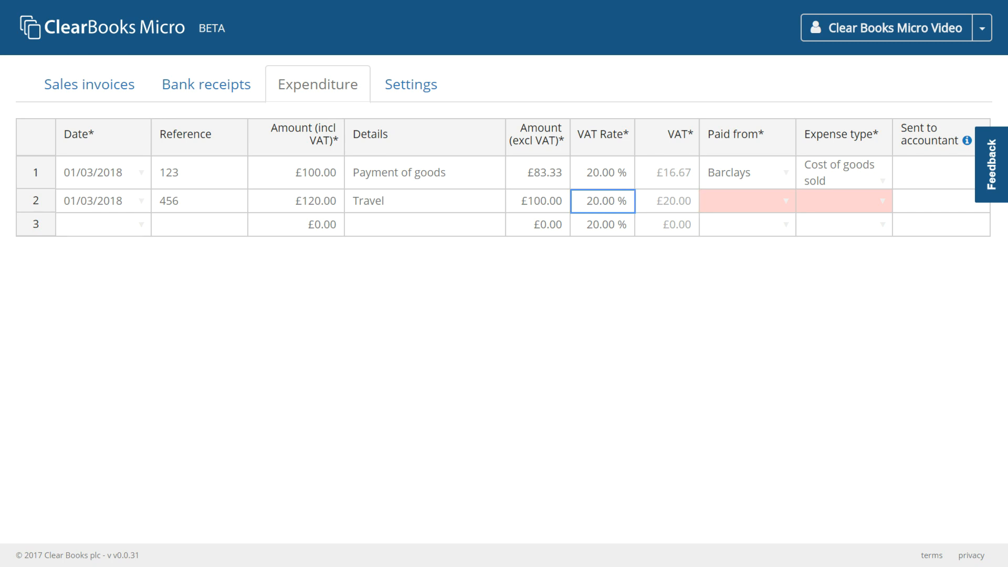
{"action": "mouse_move", "coordinate": [798, 208]}
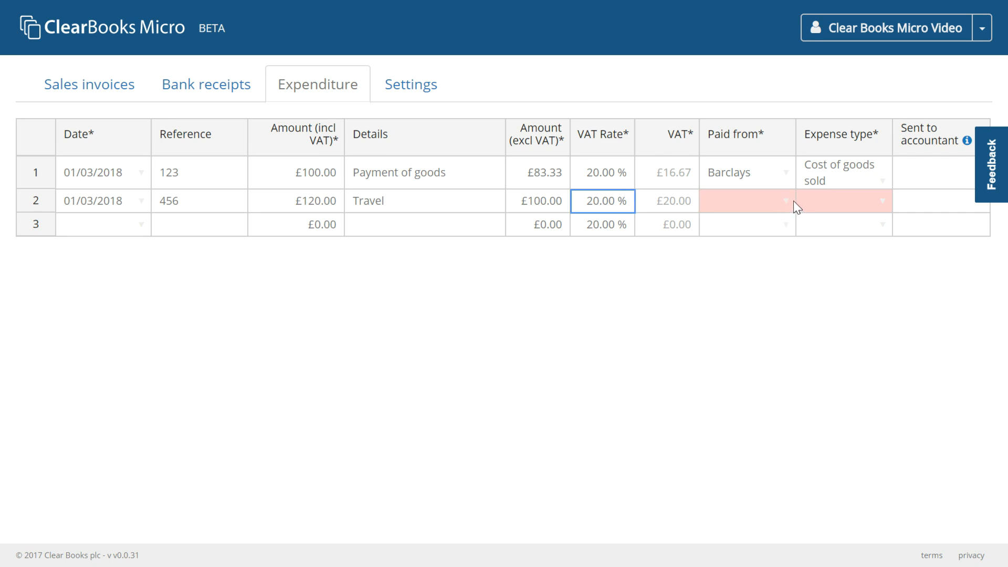
Step: Pay the travel expense from Barclays and set its expense type to Travel
{"action": "left_click", "coordinate": [745, 200]}
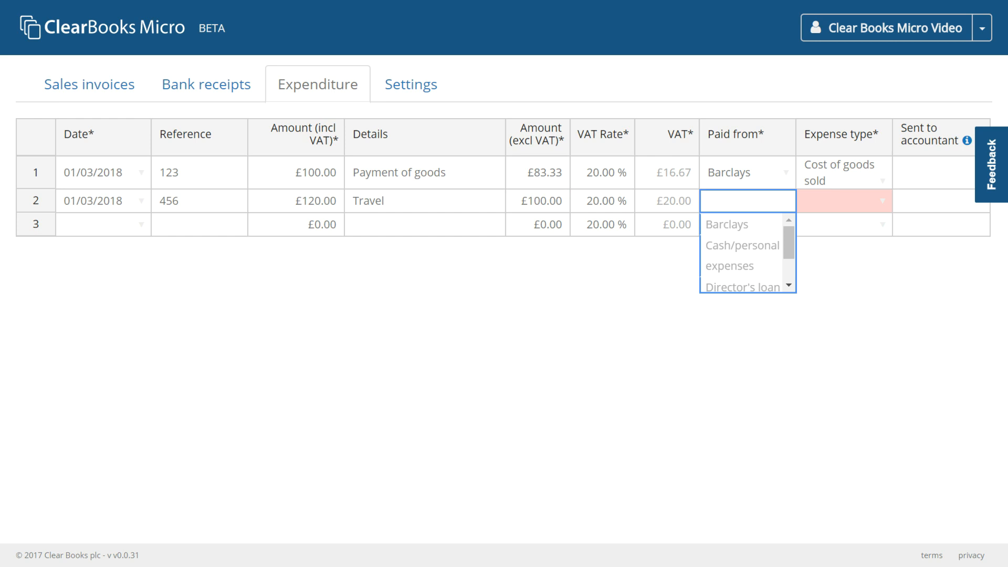
{"action": "left_click", "coordinate": [747, 201]}
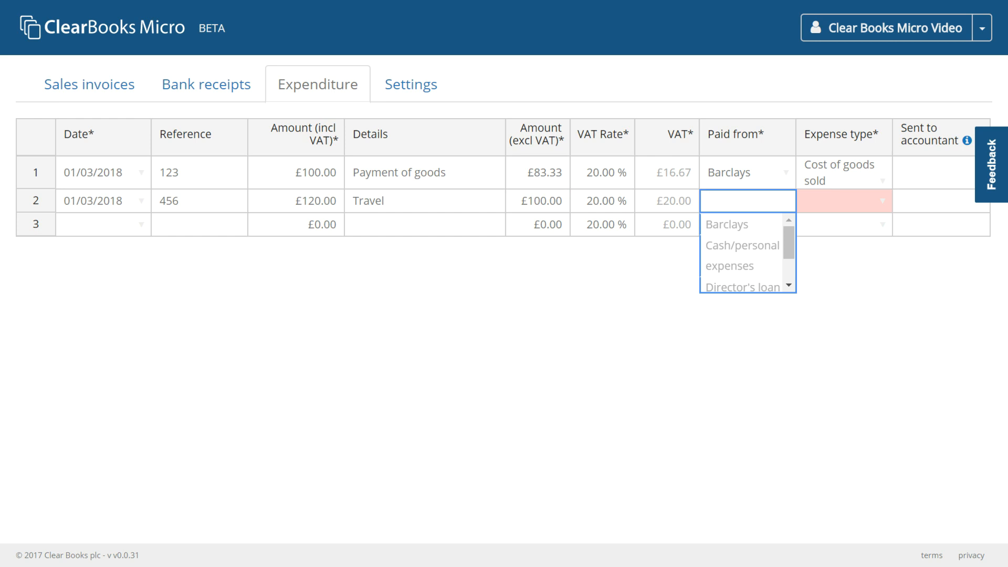
{"action": "left_click", "coordinate": [745, 199]}
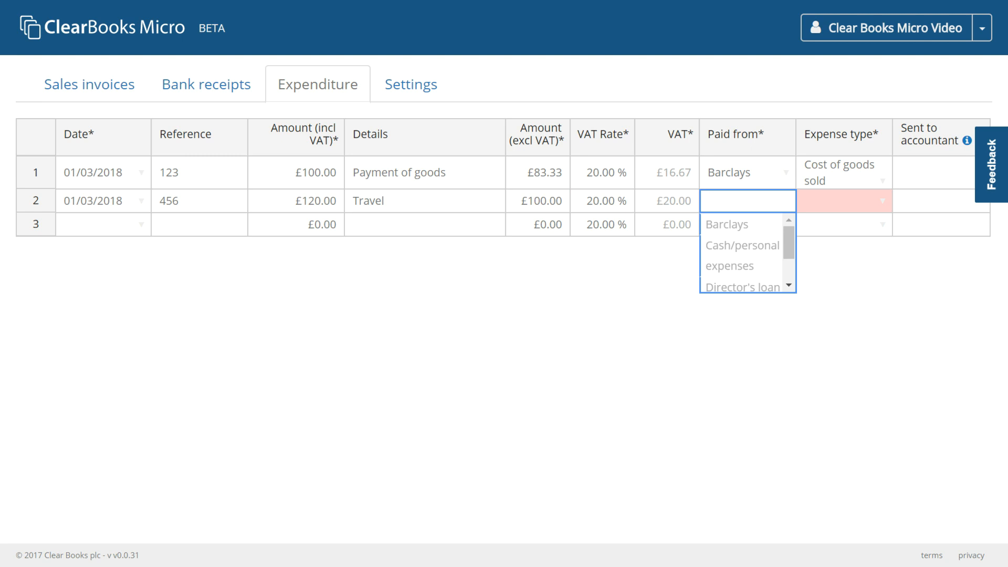
{"action": "left_click", "coordinate": [747, 200]}
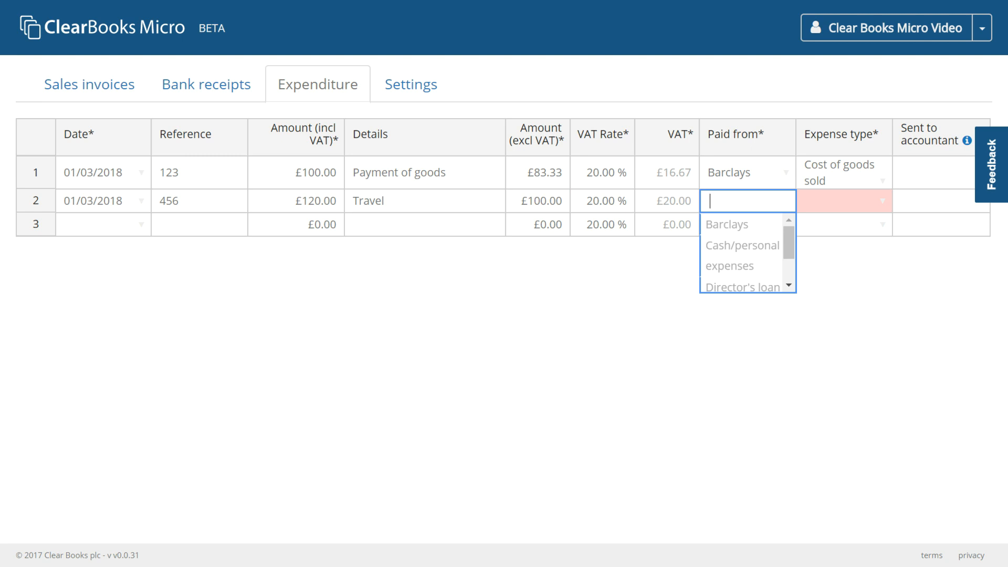
{"action": "left_click", "coordinate": [726, 225]}
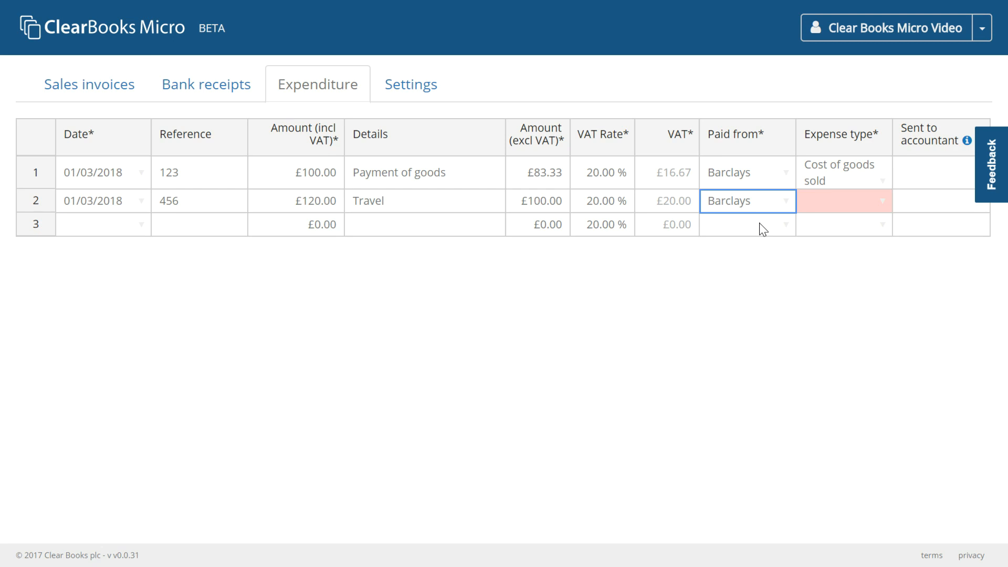
{"action": "mouse_move", "coordinate": [887, 204]}
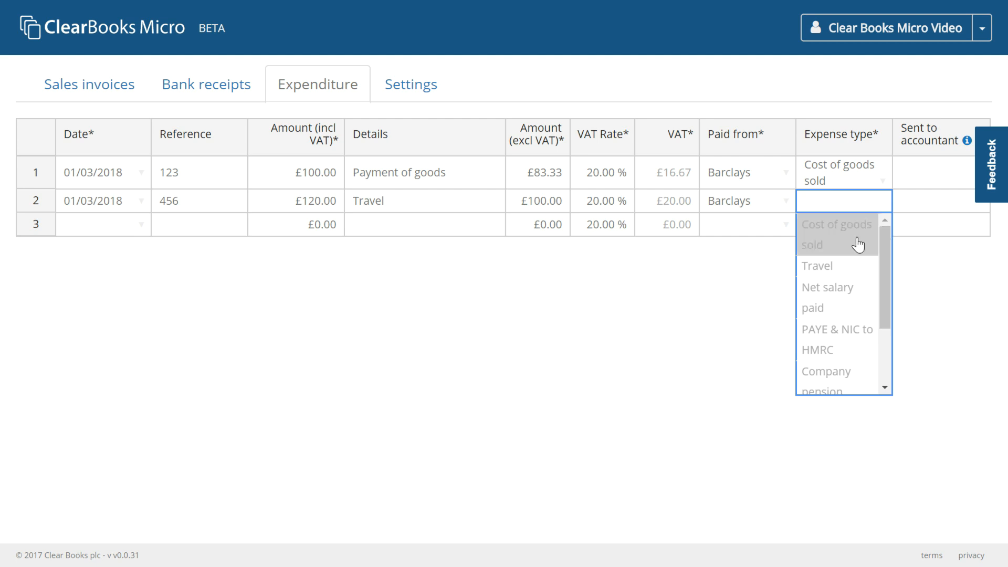
{"action": "left_click", "coordinate": [816, 266]}
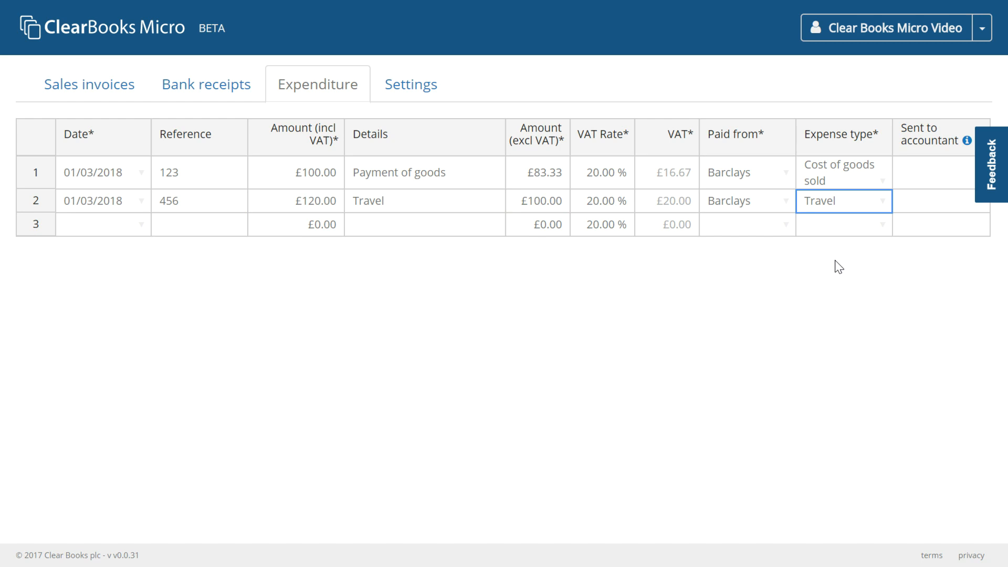
{"action": "mouse_move", "coordinate": [905, 231]}
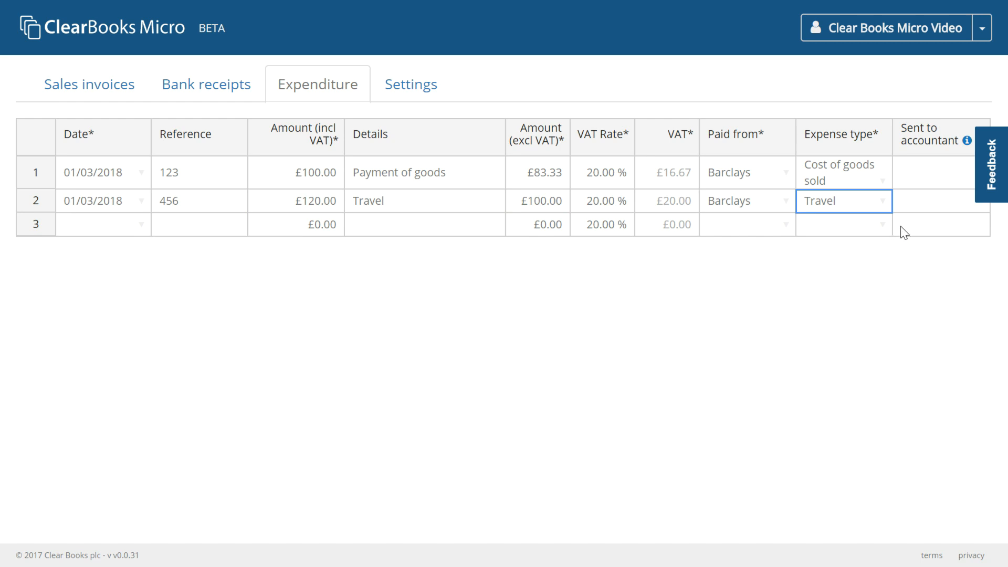
{"action": "left_click", "coordinate": [940, 201]}
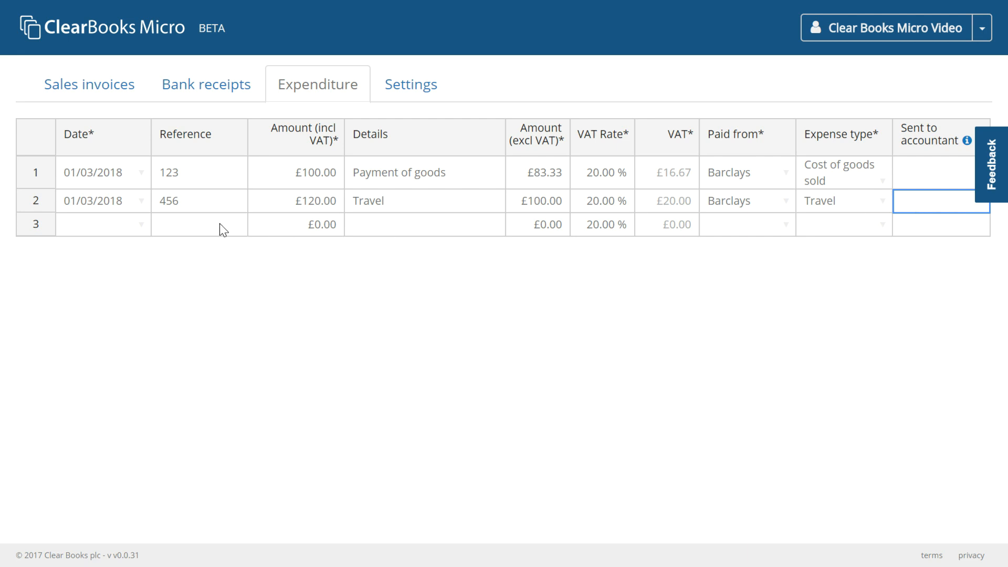
{"action": "type", "text": "789"}
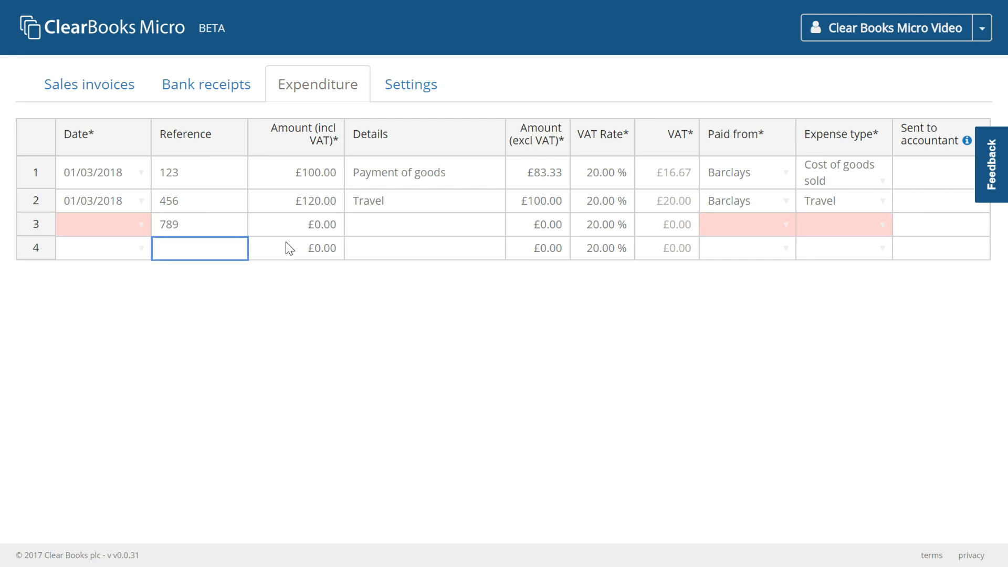
{"action": "mouse_move", "coordinate": [236, 238]}
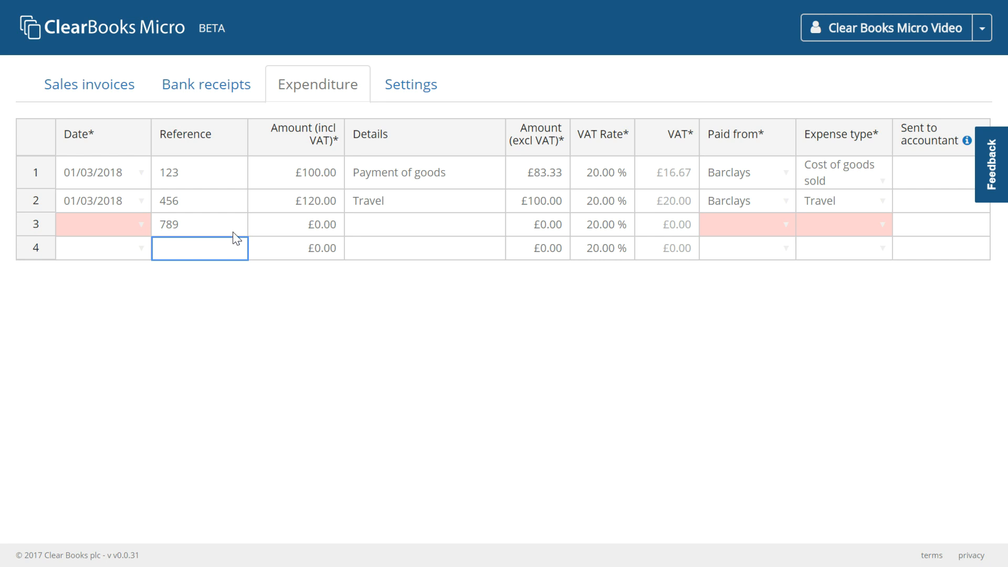
{"action": "right_click", "coordinate": [200, 225]}
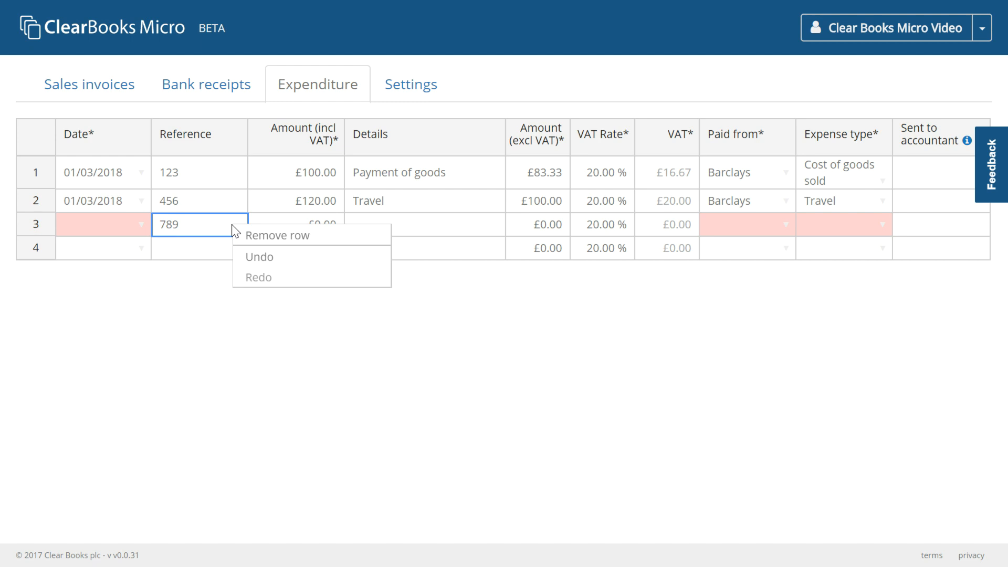
{"action": "mouse_move", "coordinate": [267, 245]}
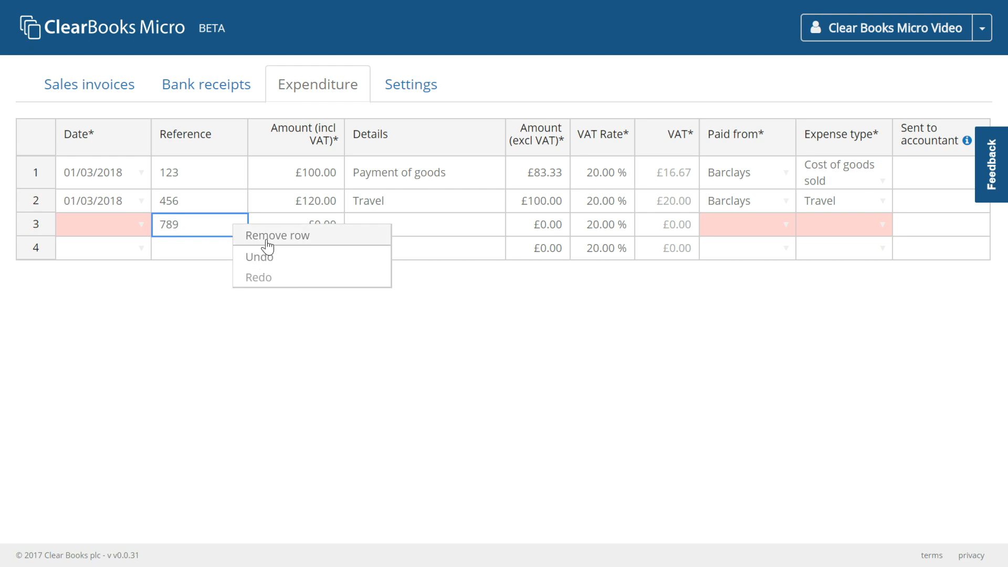
{"action": "left_click", "coordinate": [278, 234]}
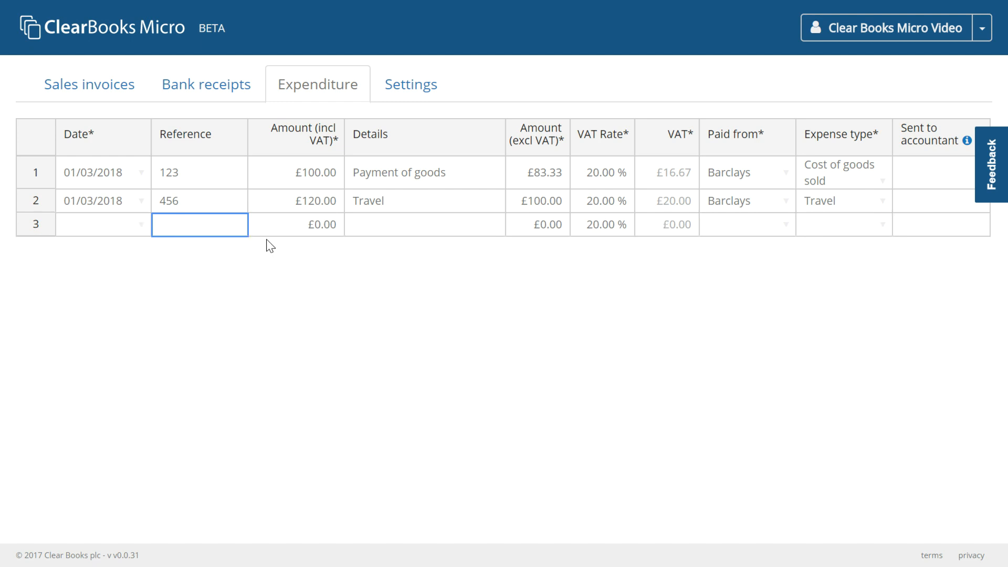